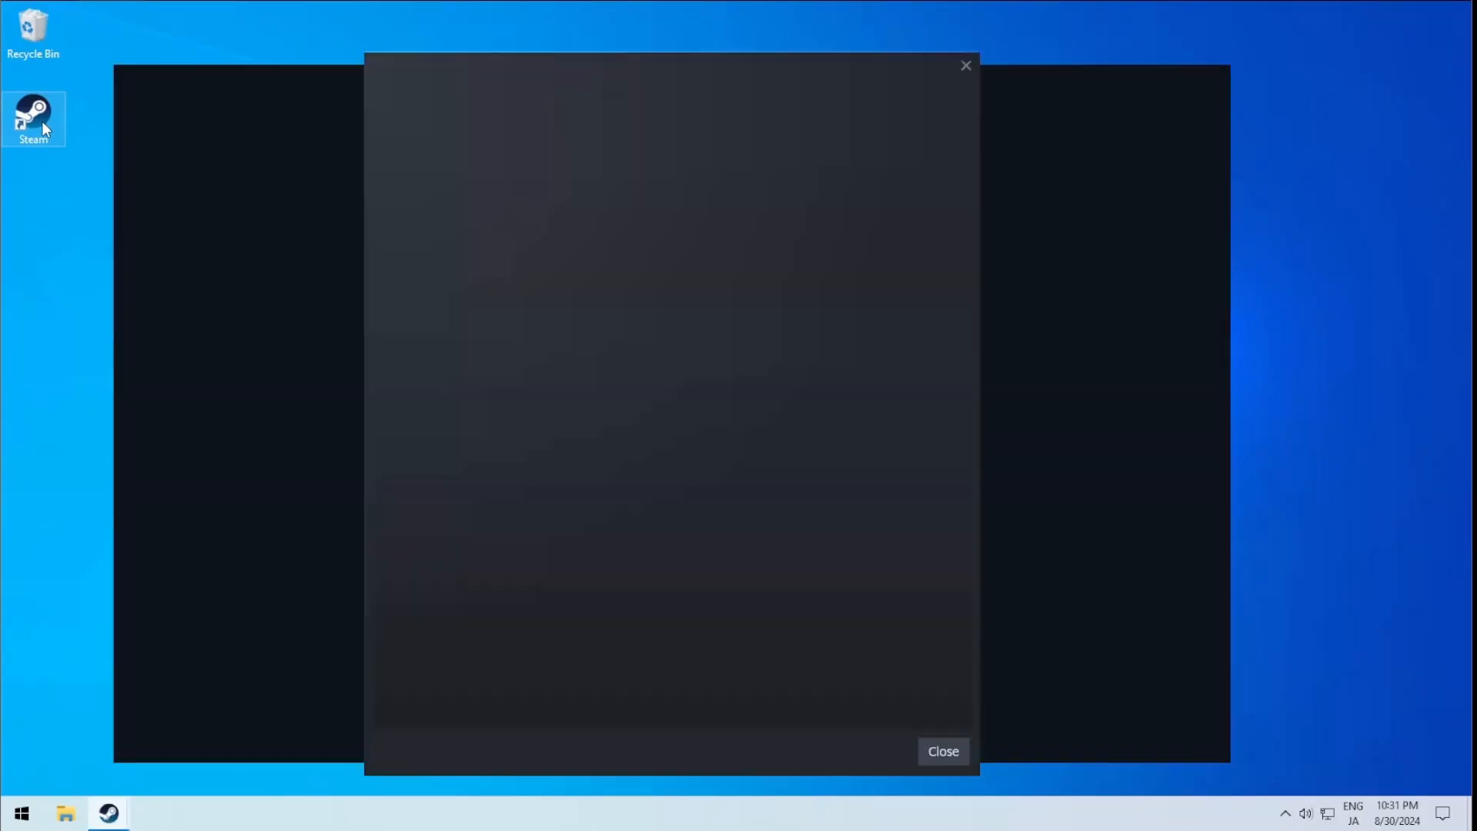
Close the empty Steam dialog so the store page shows.
{"action": "left_click", "coordinate": [942, 751]}
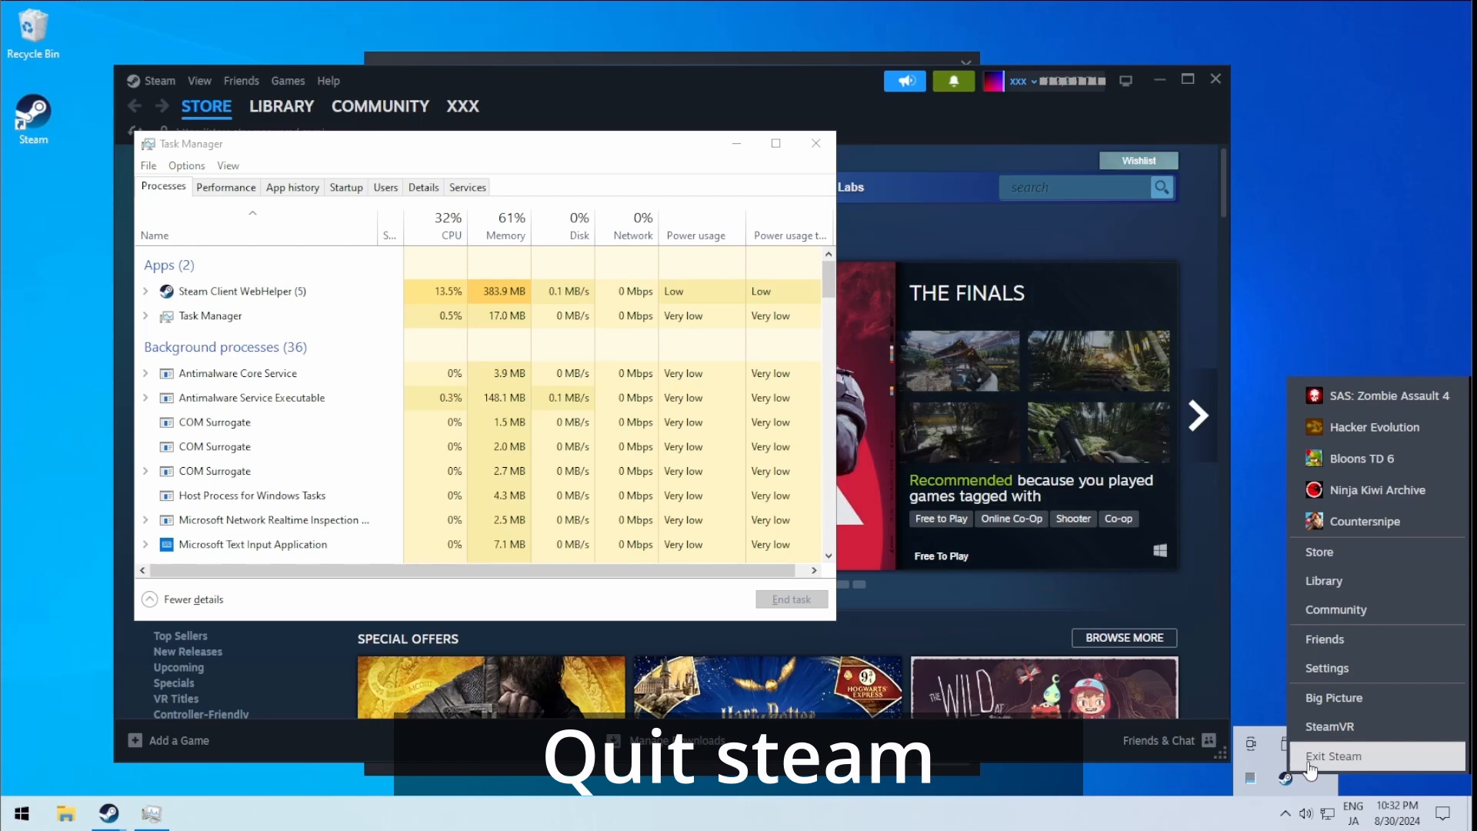
Exit Steam from the tray icon and close Task Manager.
{"action": "left_click", "coordinate": [1334, 756]}
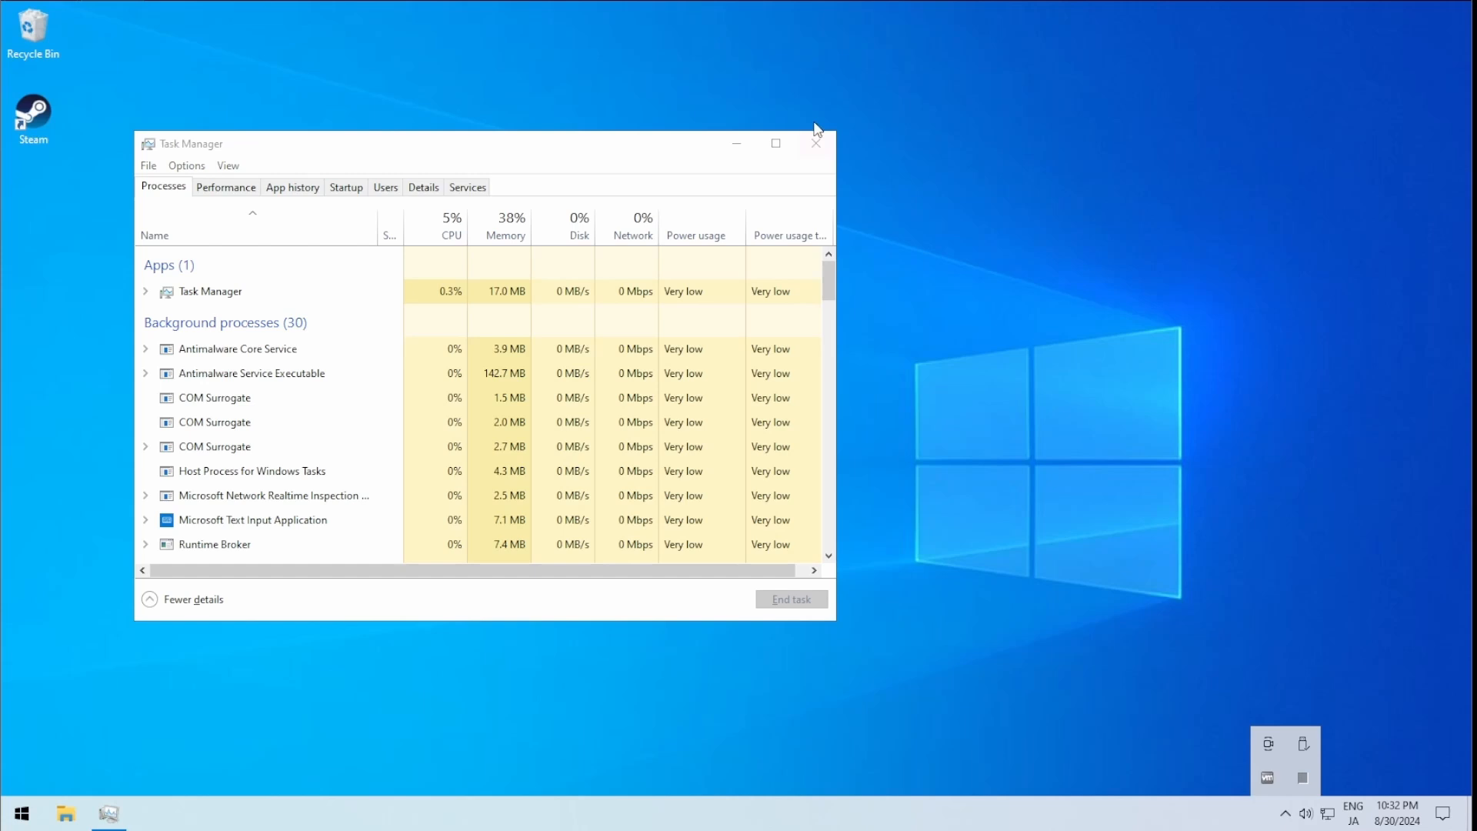
{"action": "left_click", "coordinate": [815, 143]}
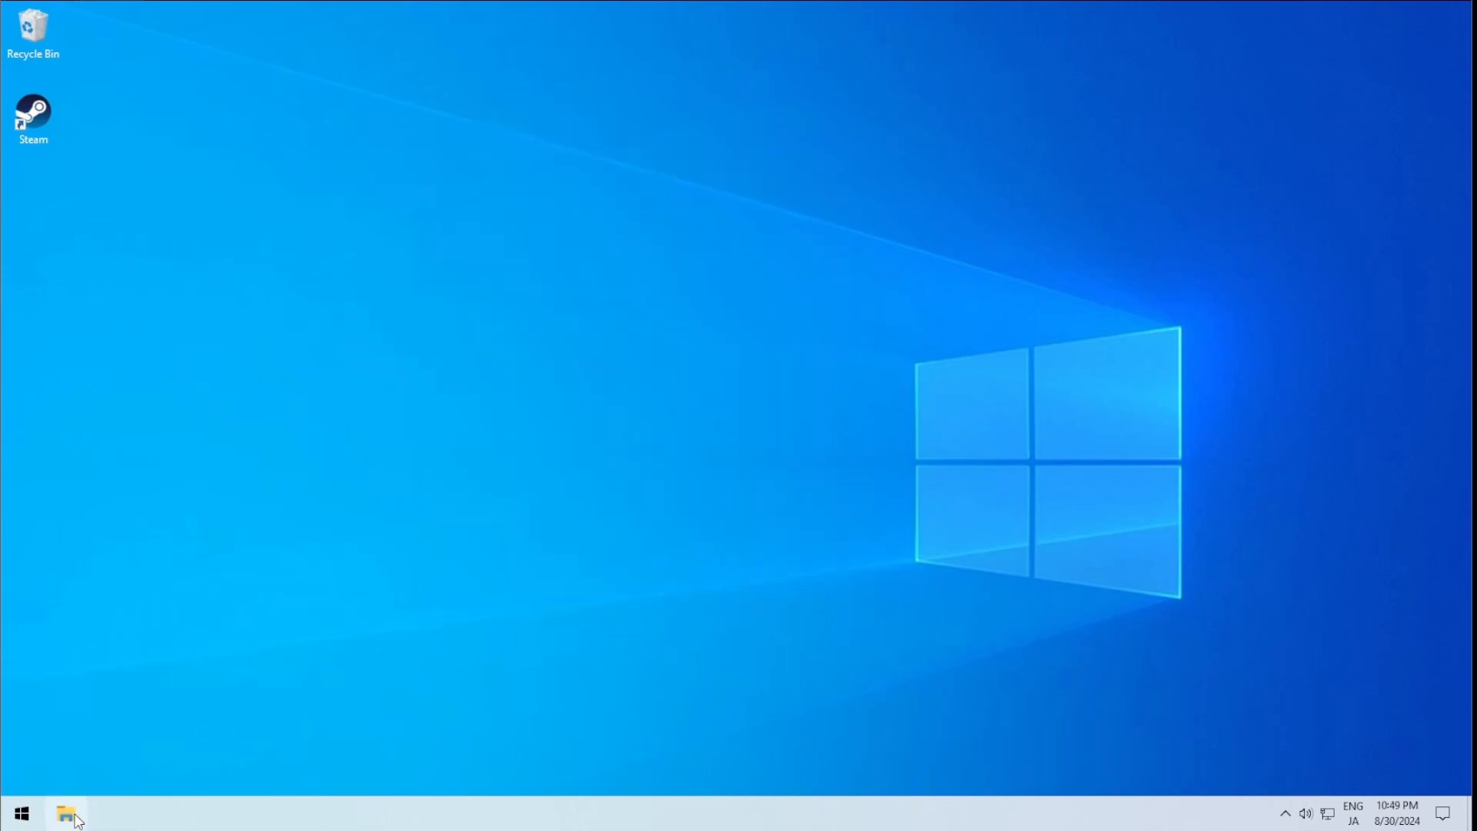
{"action": "left_click", "coordinate": [67, 813]}
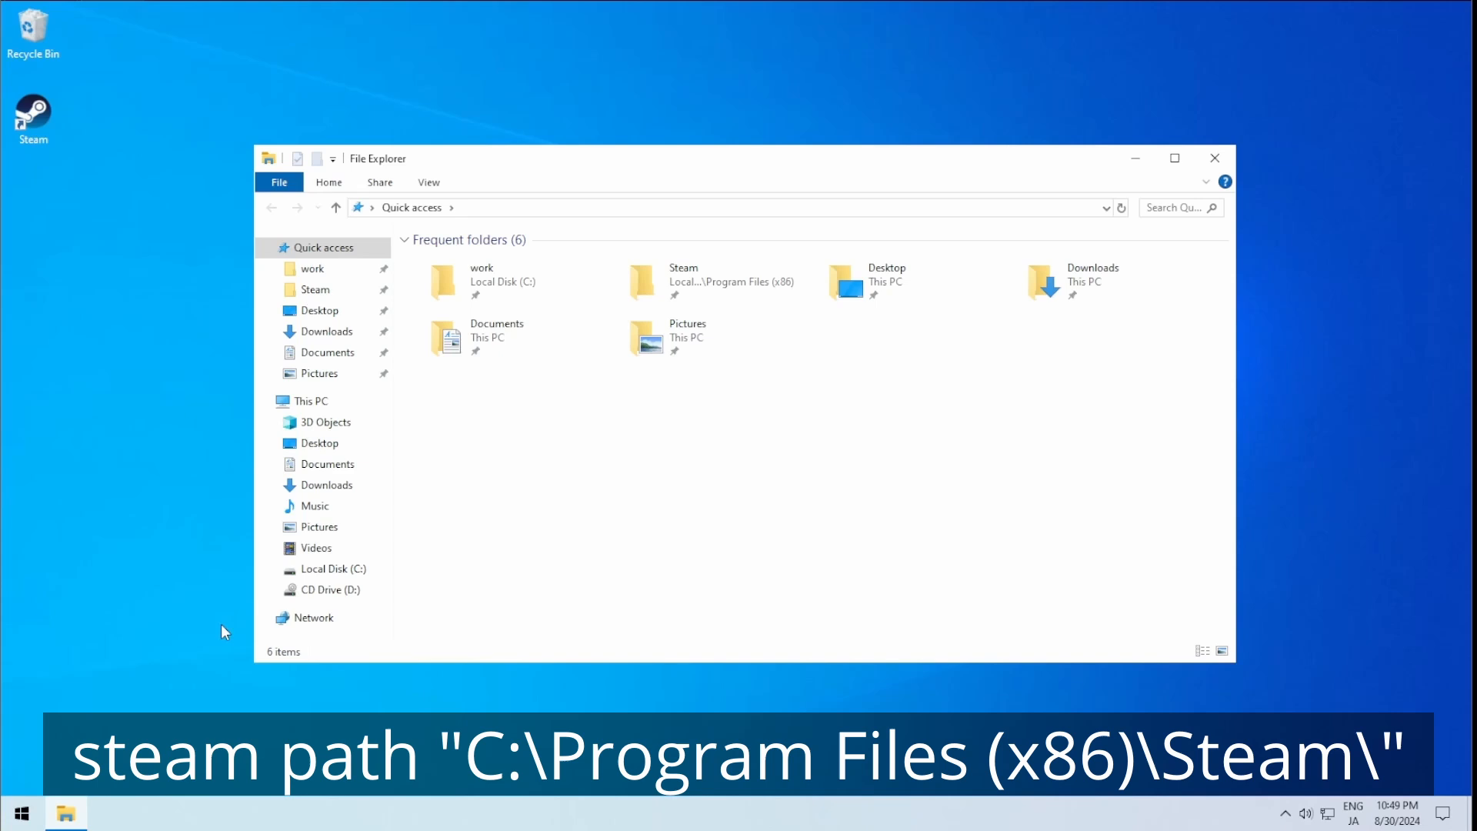
{"action": "left_click", "coordinate": [309, 400]}
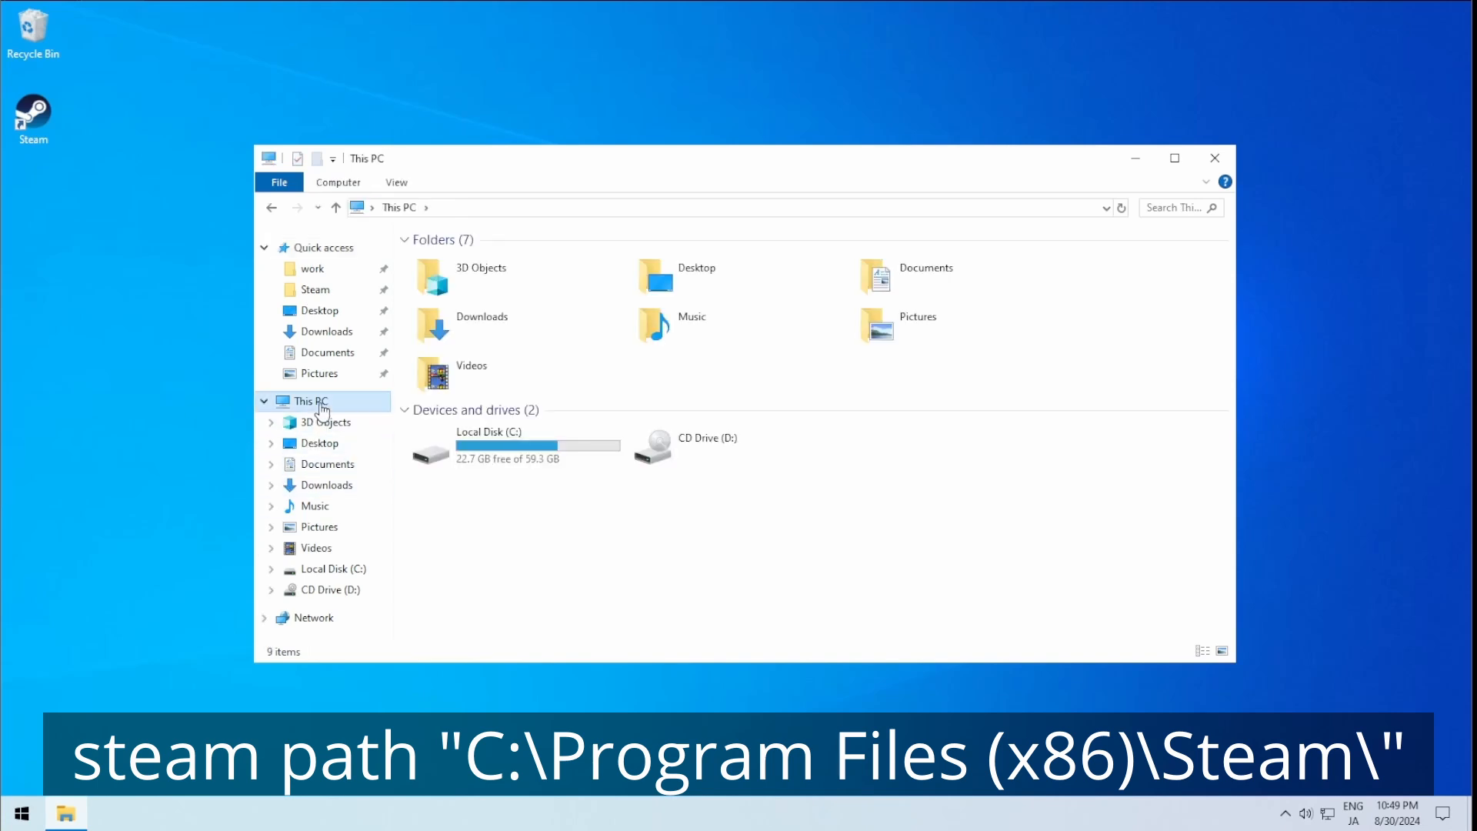
{"action": "double_click", "coordinate": [489, 448]}
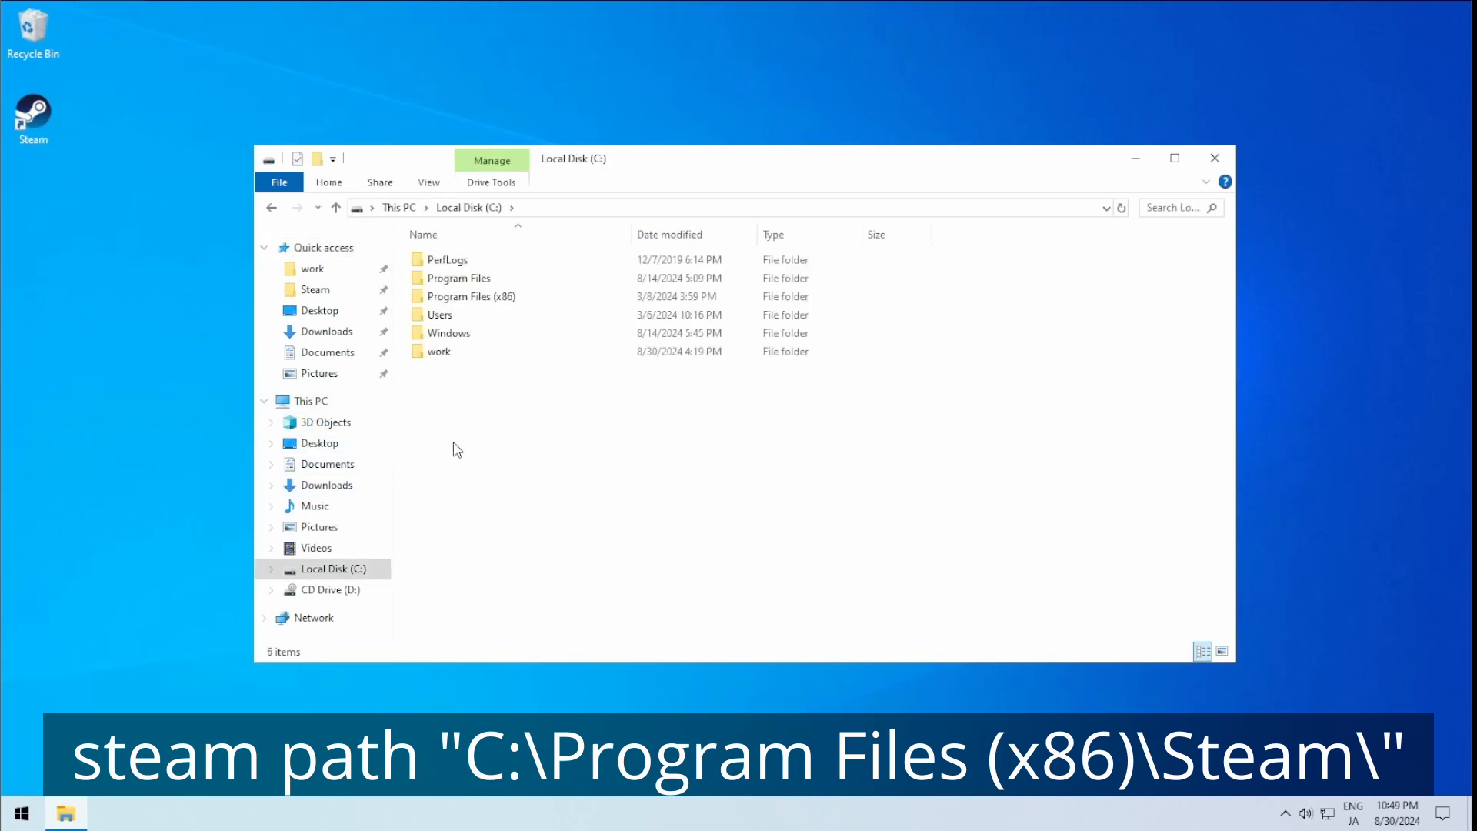
{"action": "double_click", "coordinate": [469, 296]}
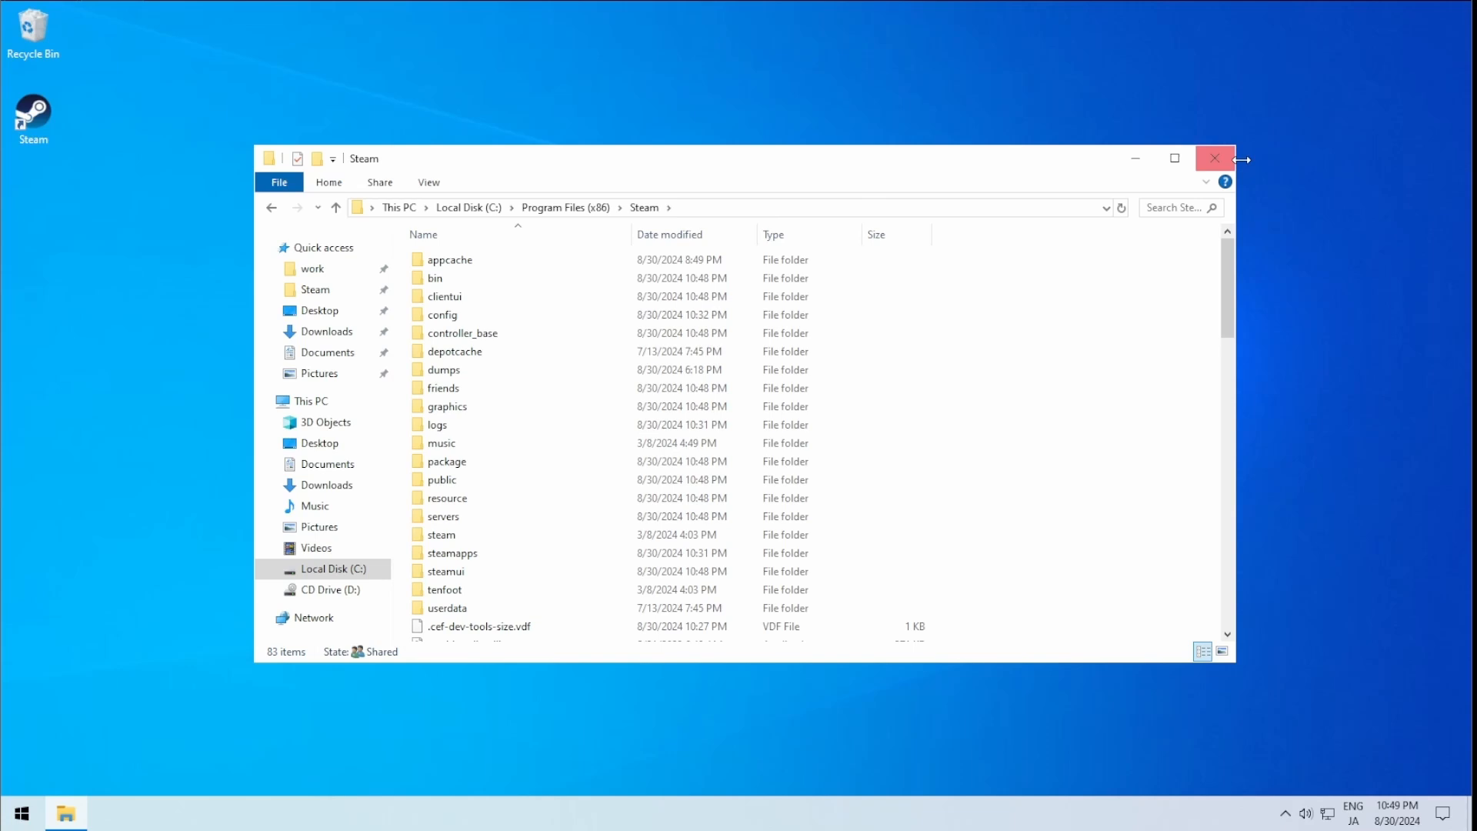
{"action": "left_click", "coordinate": [1214, 157]}
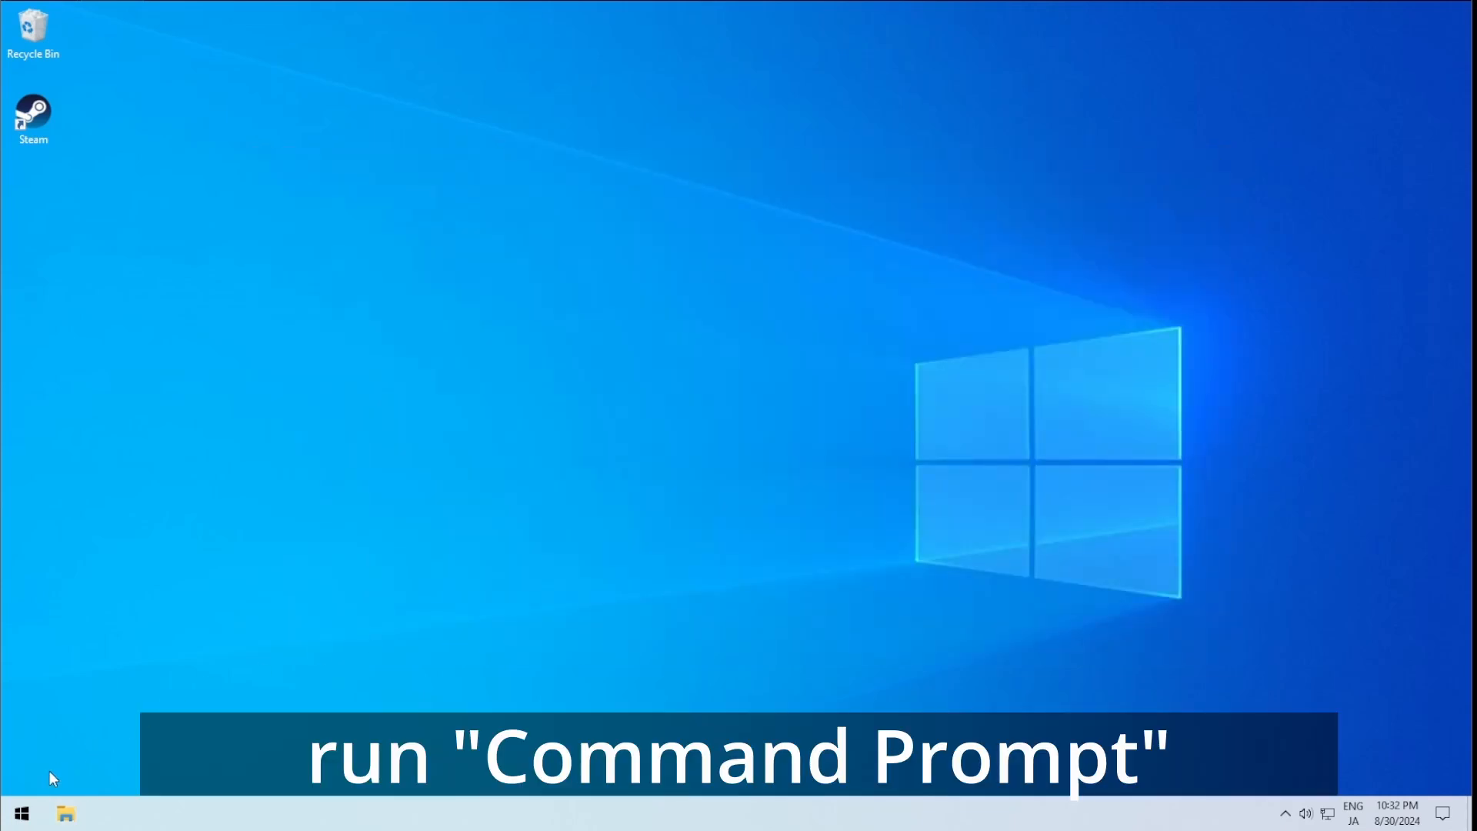
Run Steam.exe with -forcesteamupdate -forcepackagedownload and the archived package URL, then close the console.
{"action": "left_click", "coordinate": [20, 813]}
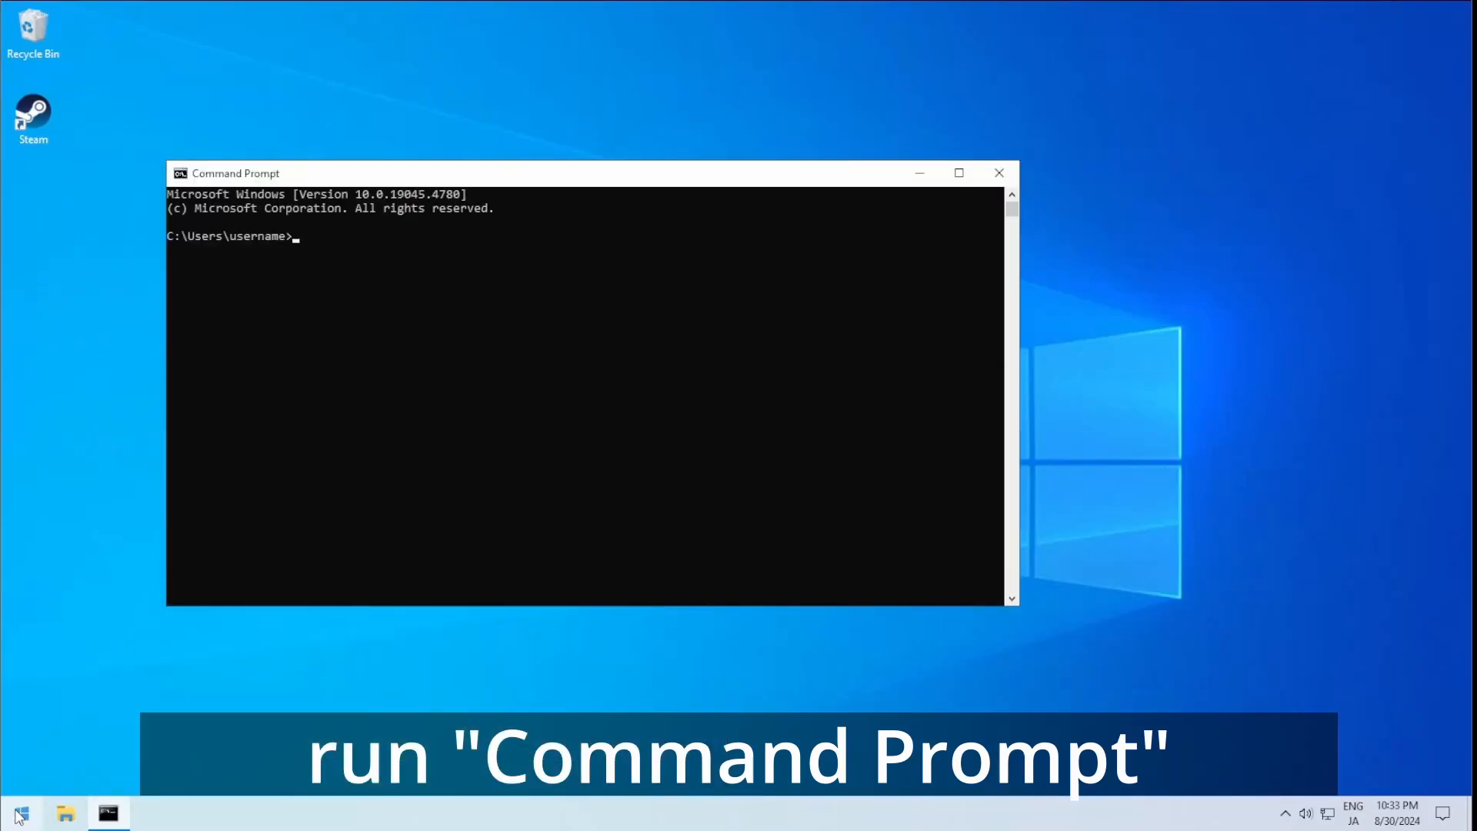
{"action": "type", "text": "\"C:\\Program Files (x86)\\Steam\\Steam.exe\" -forcesteamupdate -forcepackagedownload -overridepackageurl http://web.archive.org/web/20230531113527if_/media.steampowered.com/client -exitsteam"}
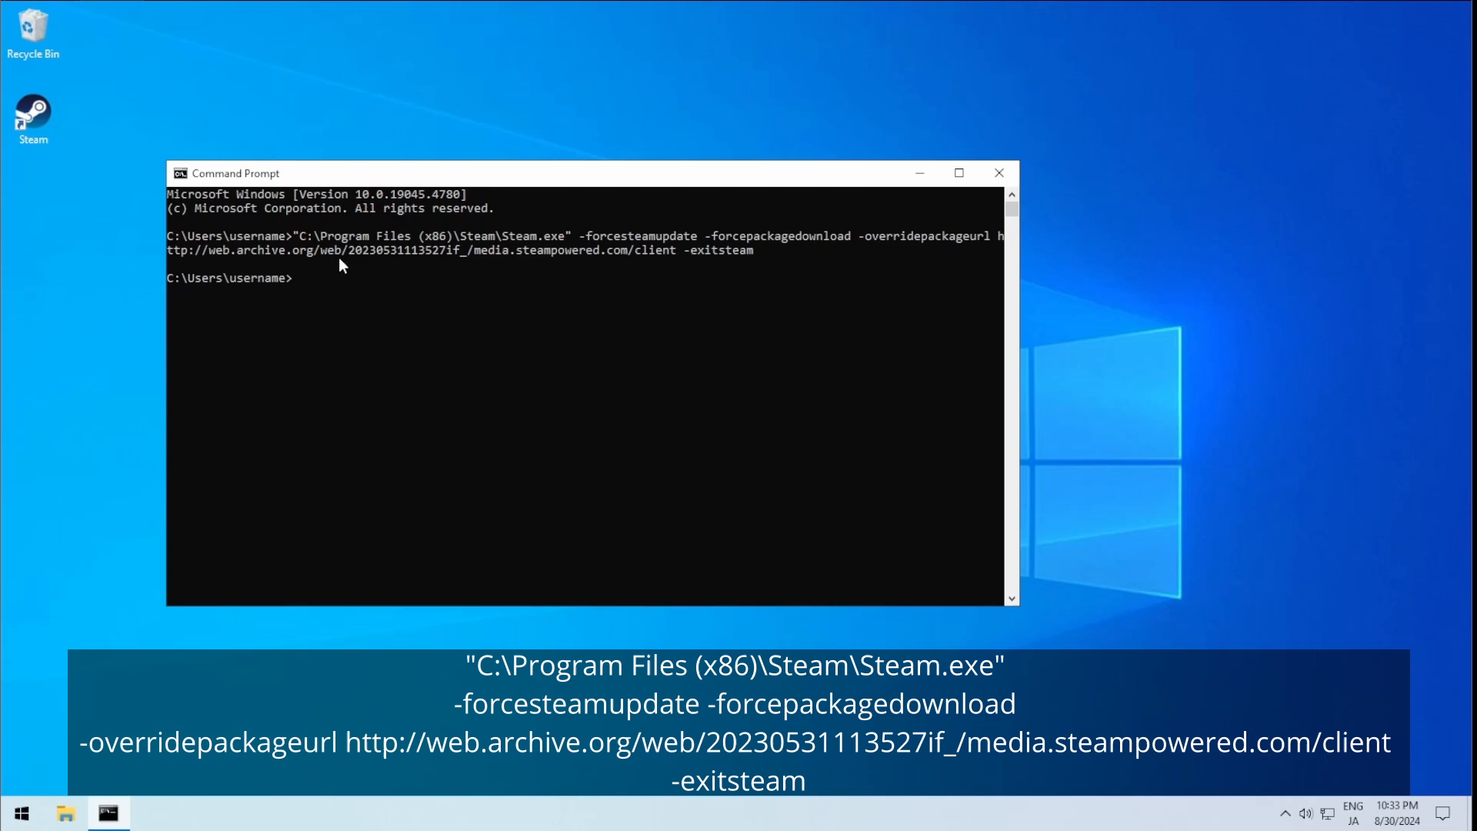
{"action": "key", "text": "enter"}
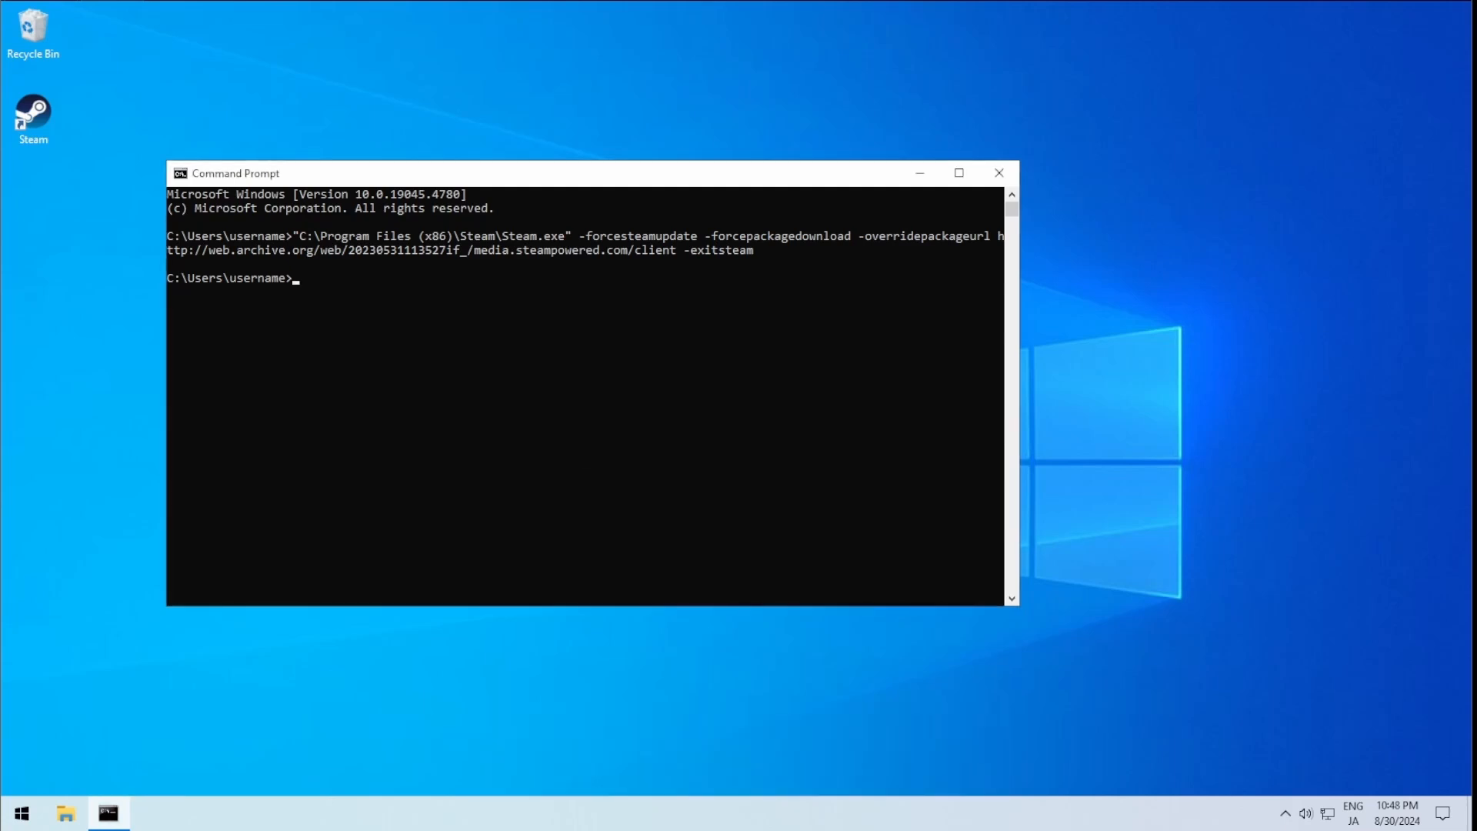
{"action": "mouse_move", "coordinate": [999, 172]}
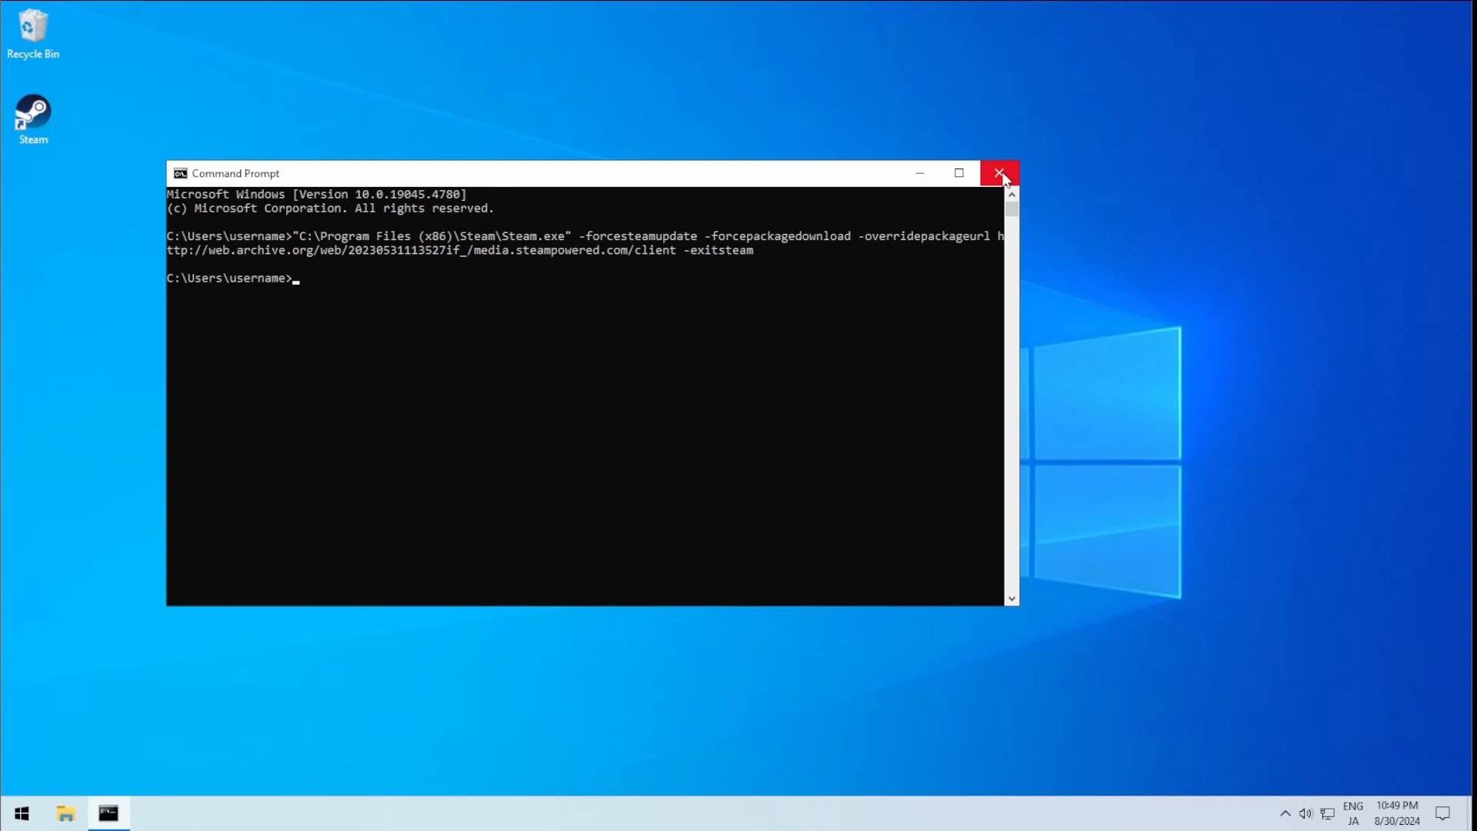
{"action": "mouse_move", "coordinate": [1000, 174]}
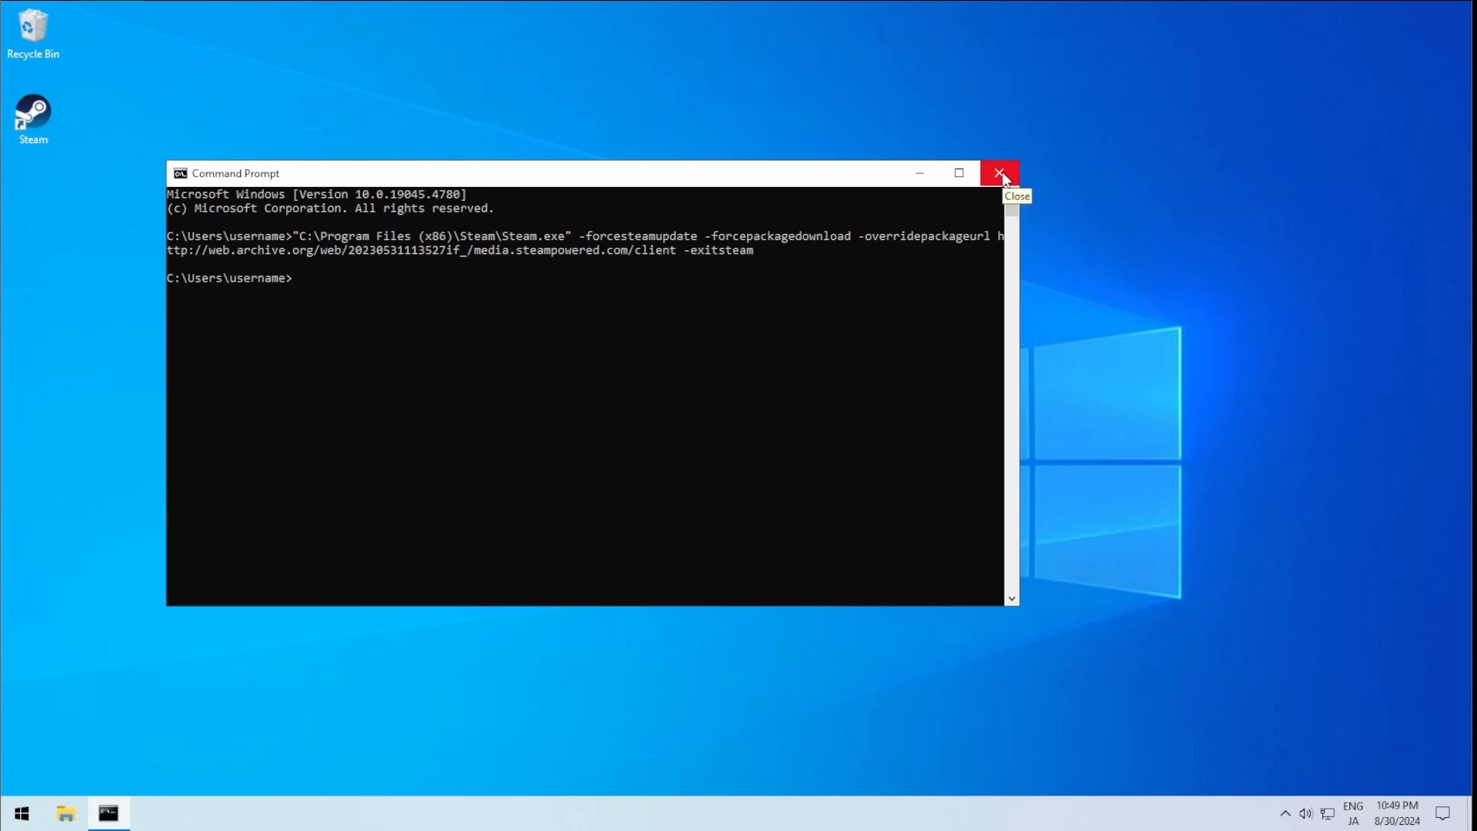
{"action": "left_click", "coordinate": [998, 172]}
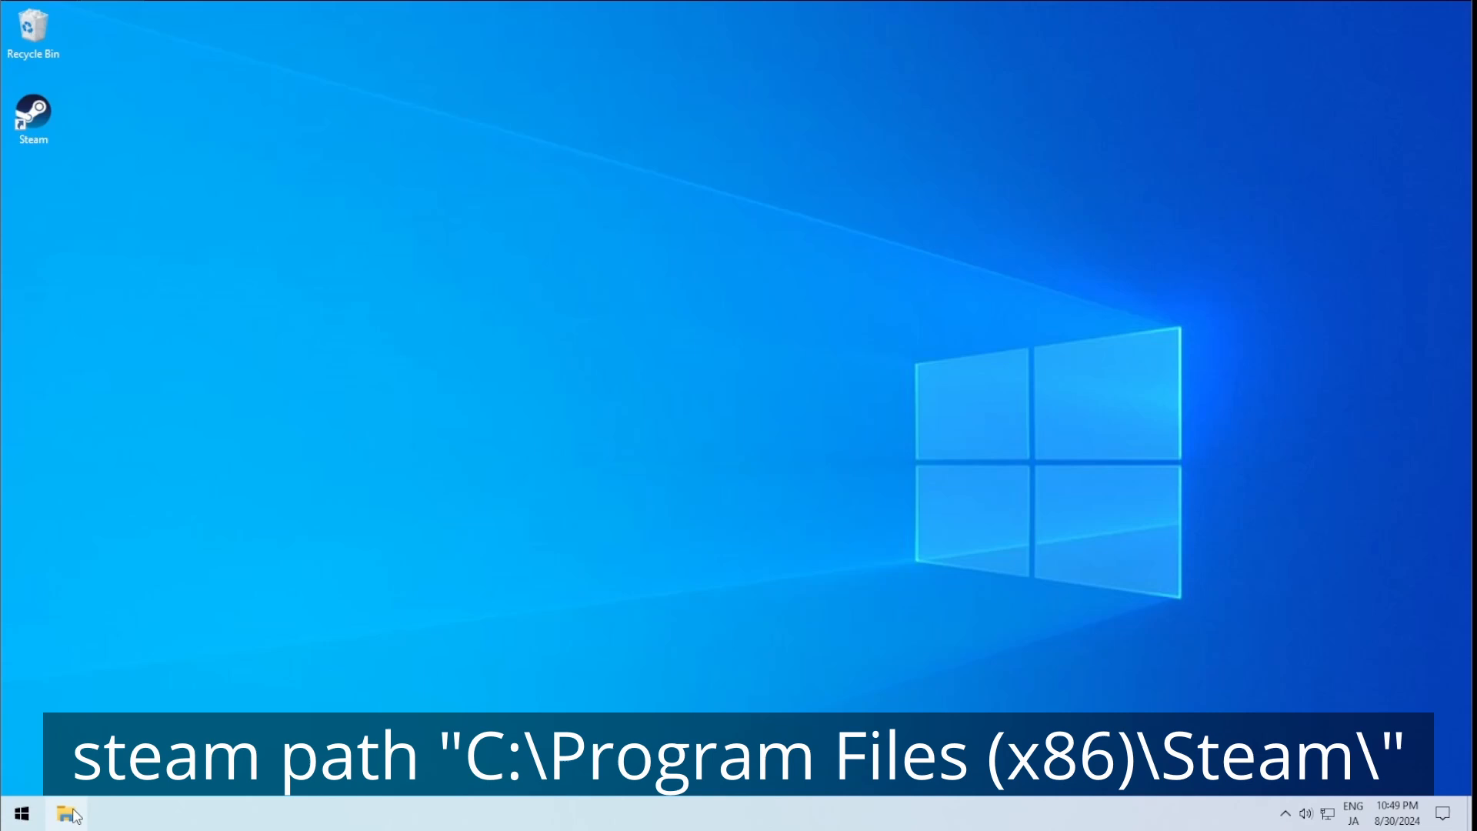
Browse File Explorer through This PC and Local Disk (C:) into Program Files (x86).
{"action": "left_click", "coordinate": [66, 813]}
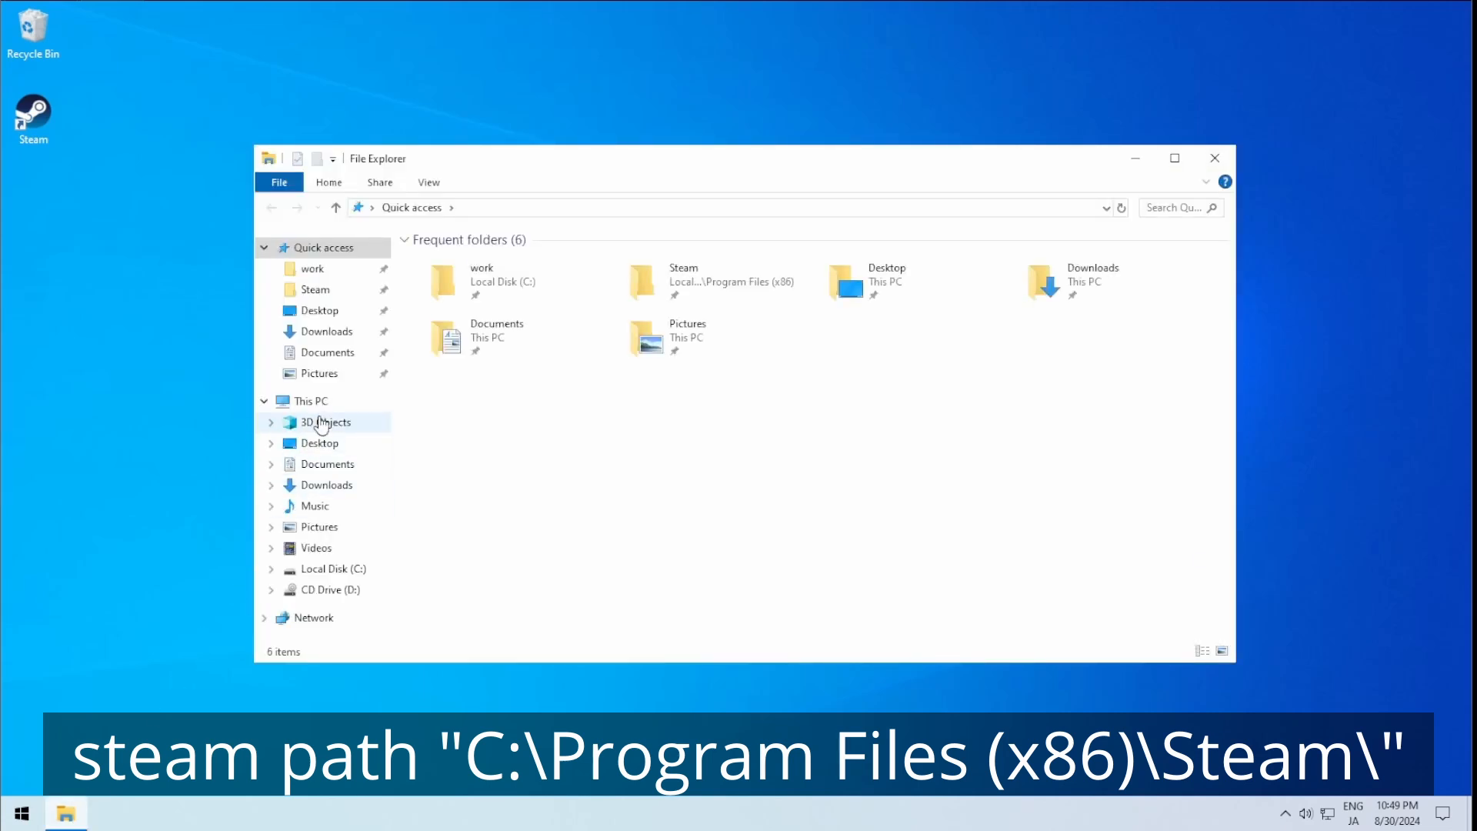
{"action": "left_click", "coordinate": [307, 401]}
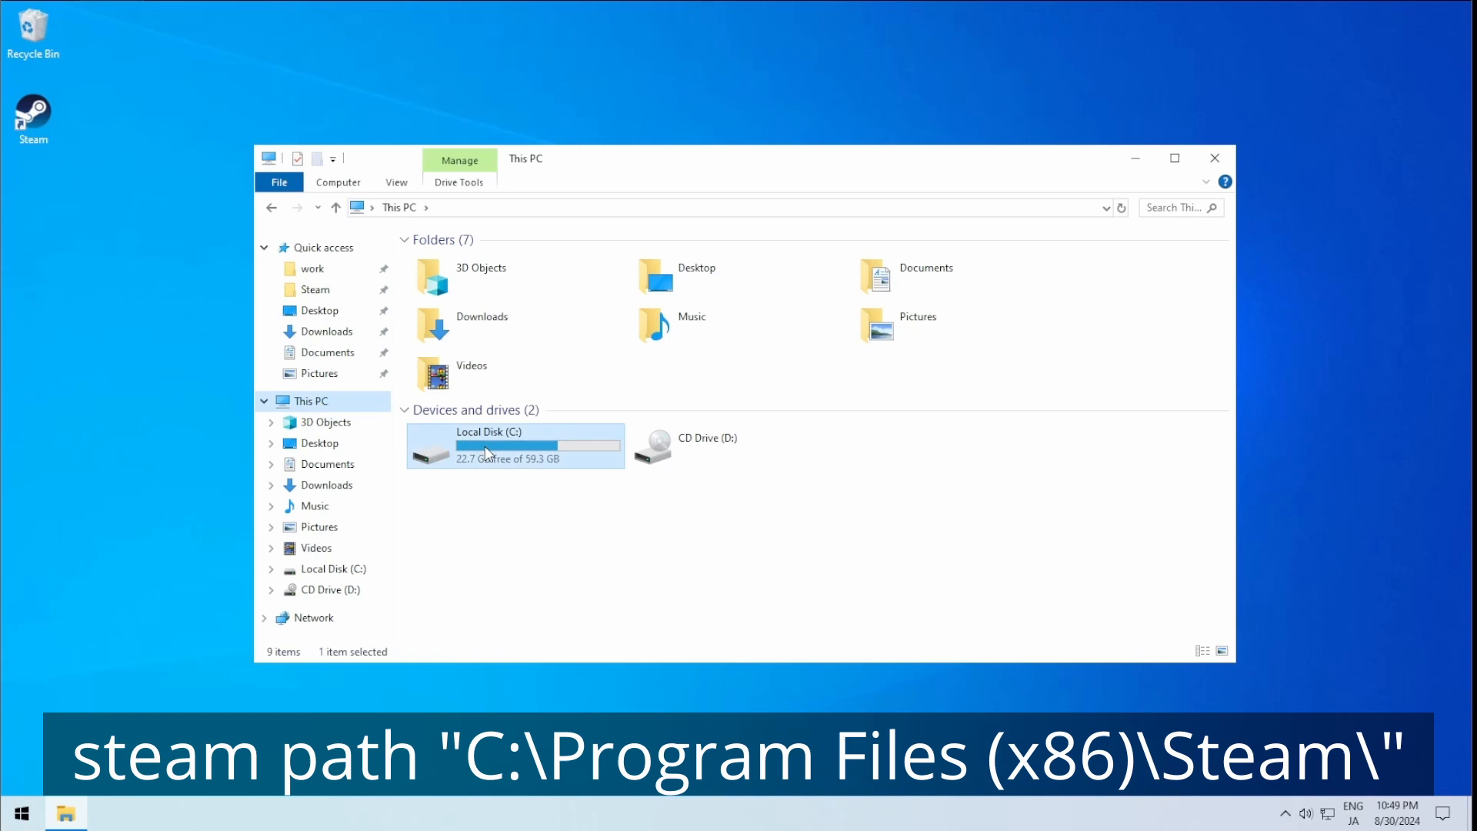
{"action": "double_click", "coordinate": [488, 444]}
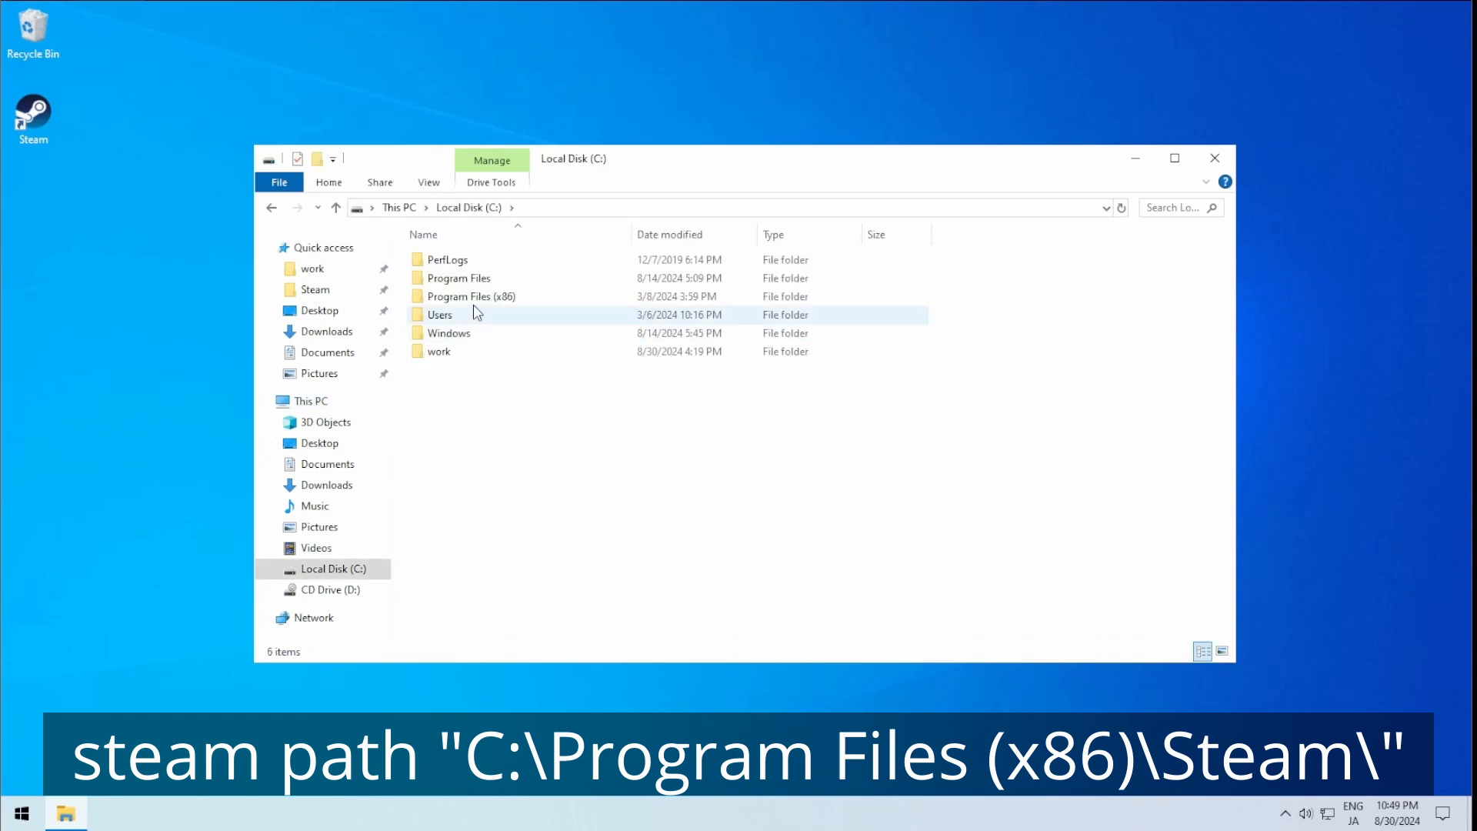
{"action": "double_click", "coordinate": [473, 295]}
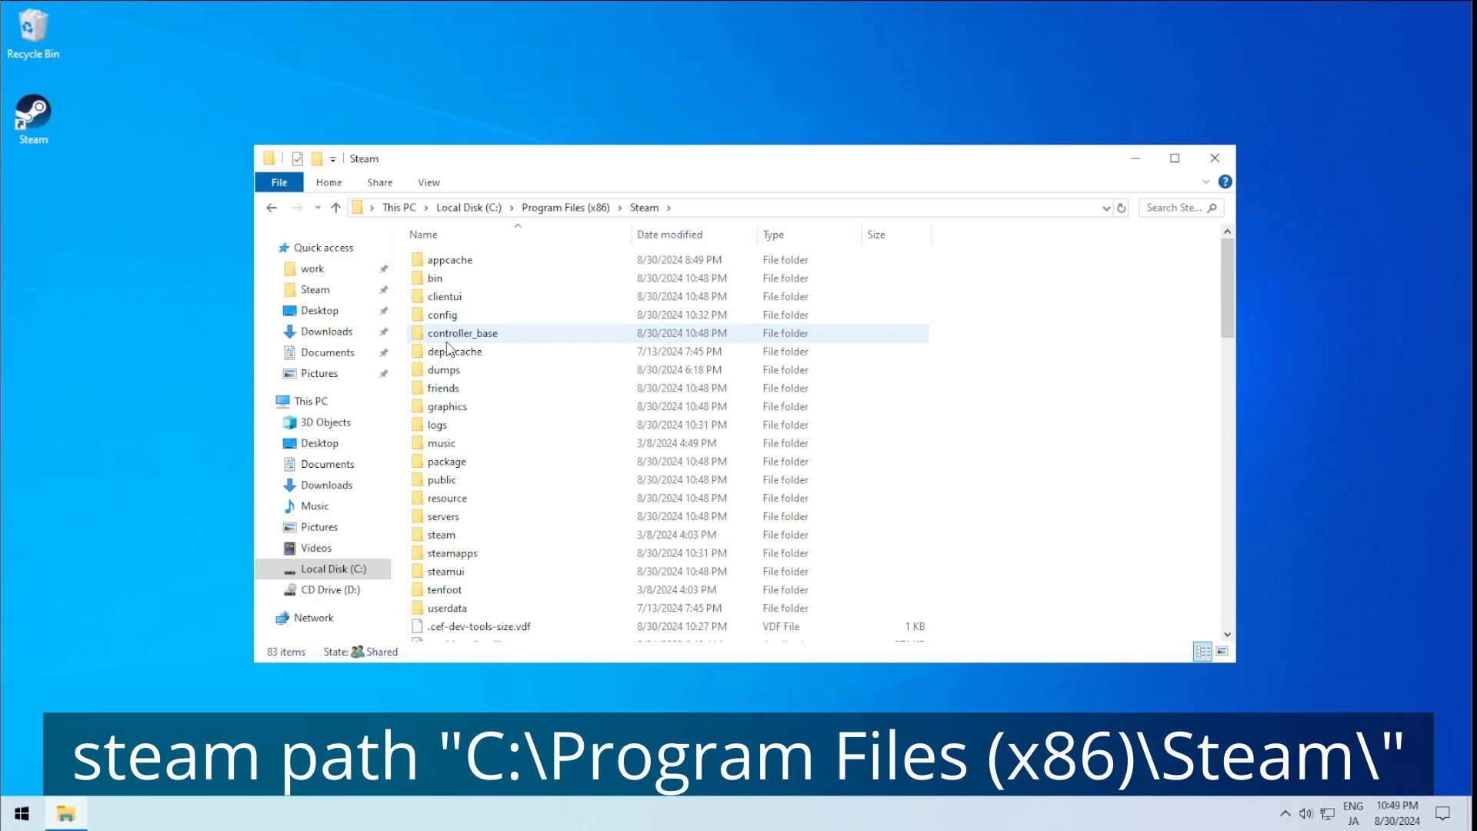
{"action": "left_click", "coordinate": [21, 812]}
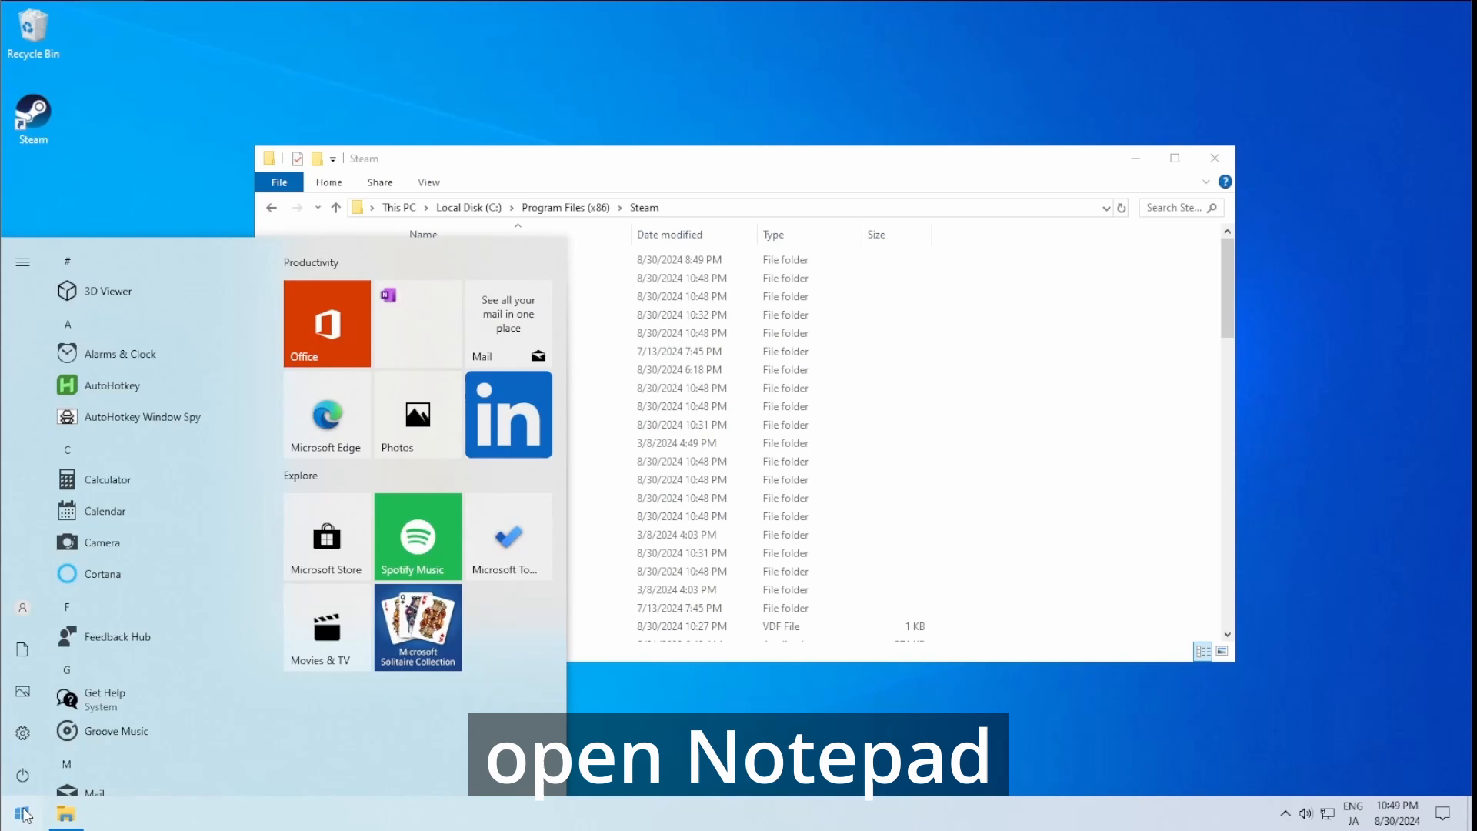
Write BootStrapperInhibitAll=Enable in Notepad and save it as steam.cfg in the Steam folder.
{"action": "type", "text": "notepad"}
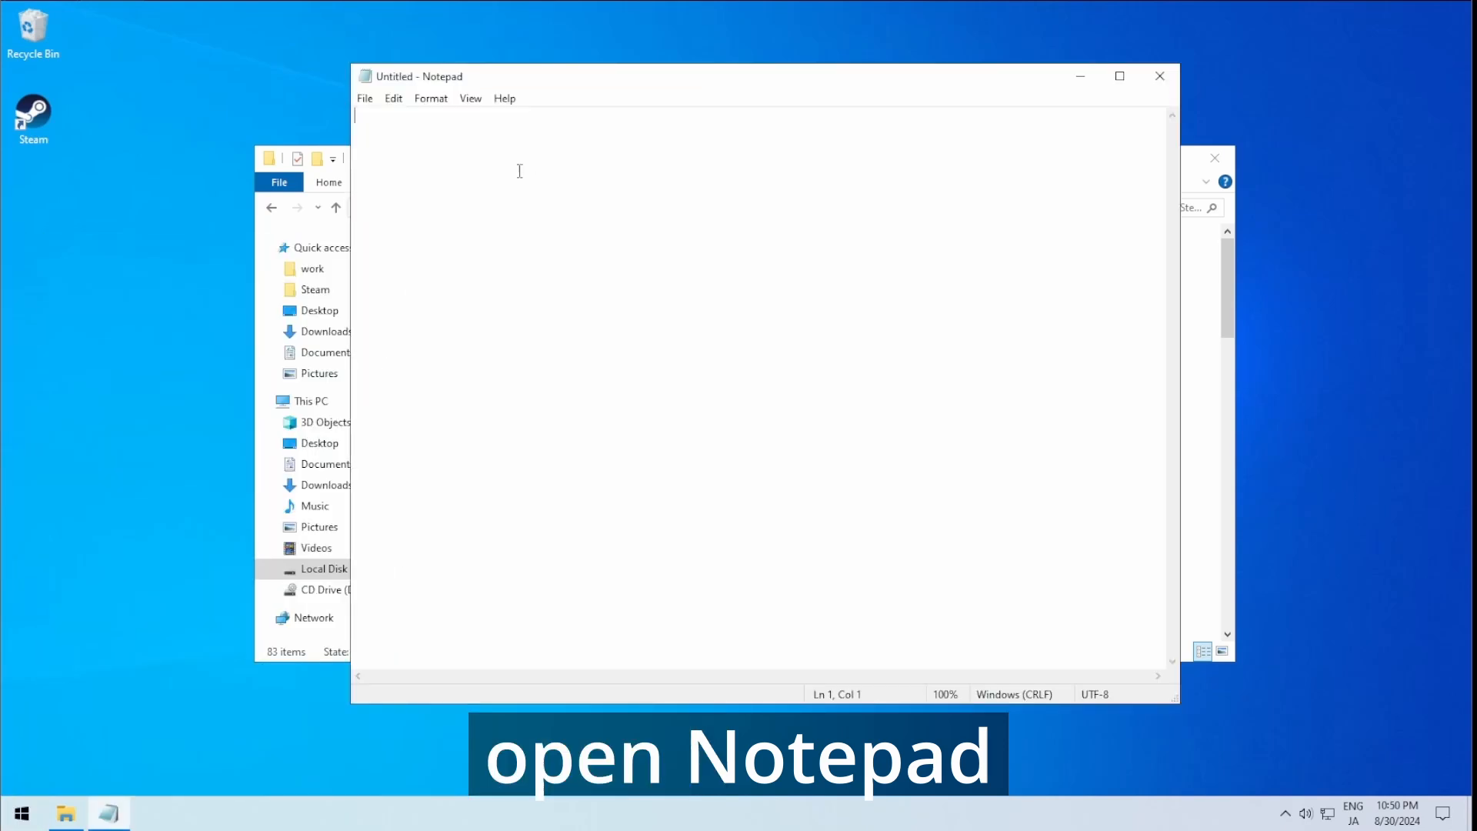
{"action": "type", "text": "BootStrapperInhibitAll=Enable"}
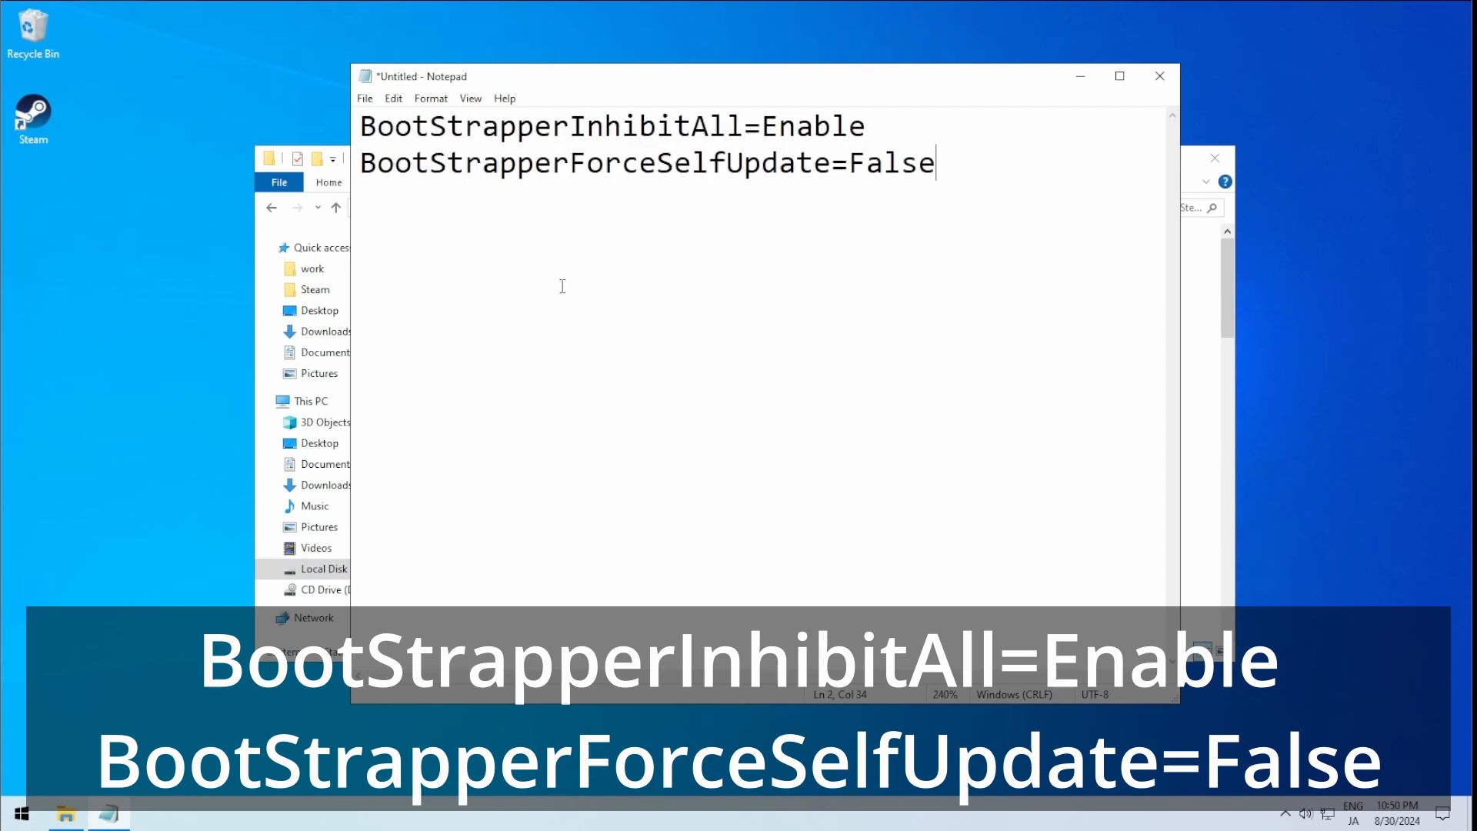
{"action": "left_click", "coordinate": [365, 98]}
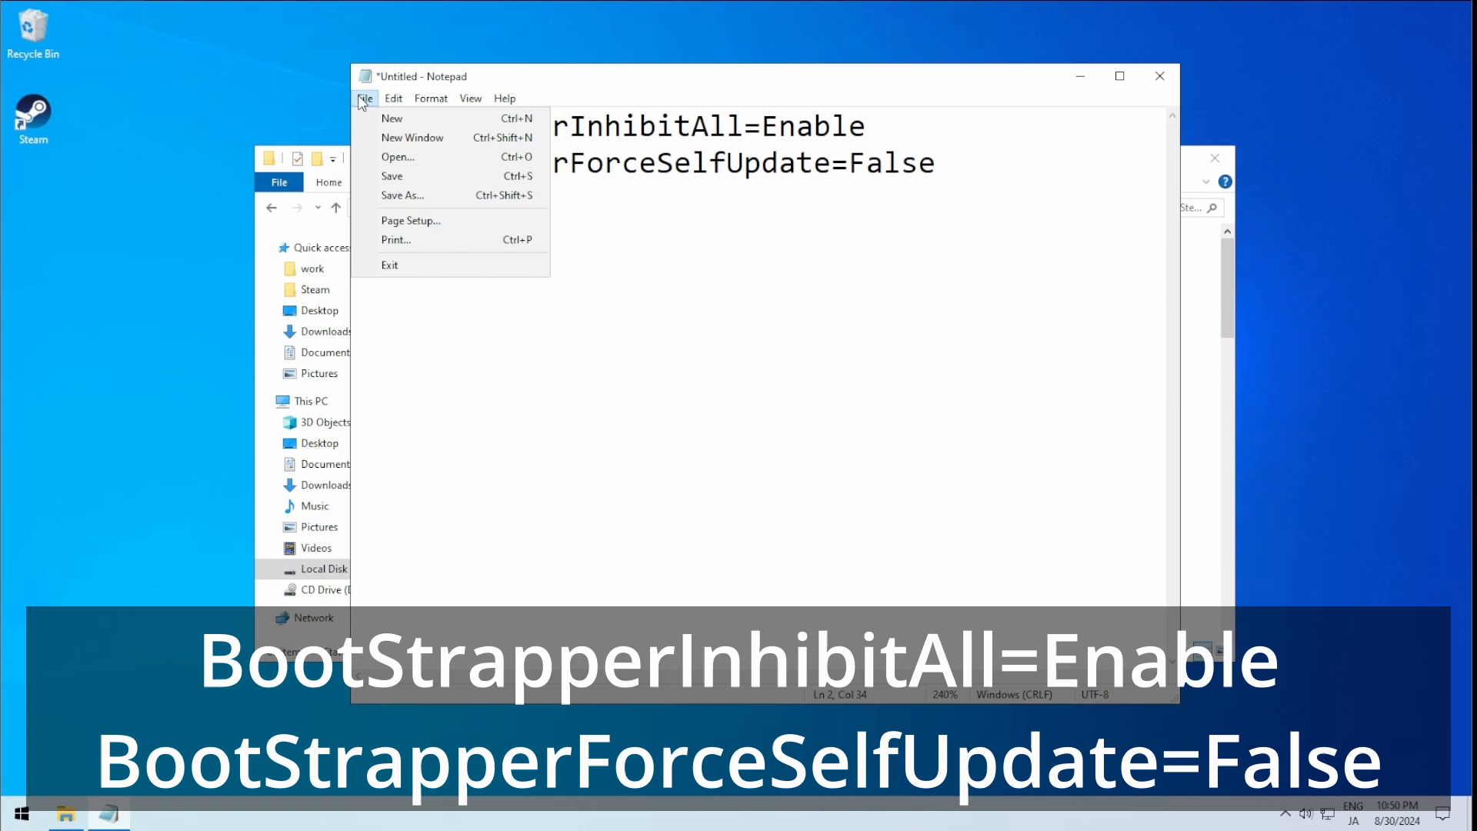
{"action": "mouse_move", "coordinate": [398, 156]}
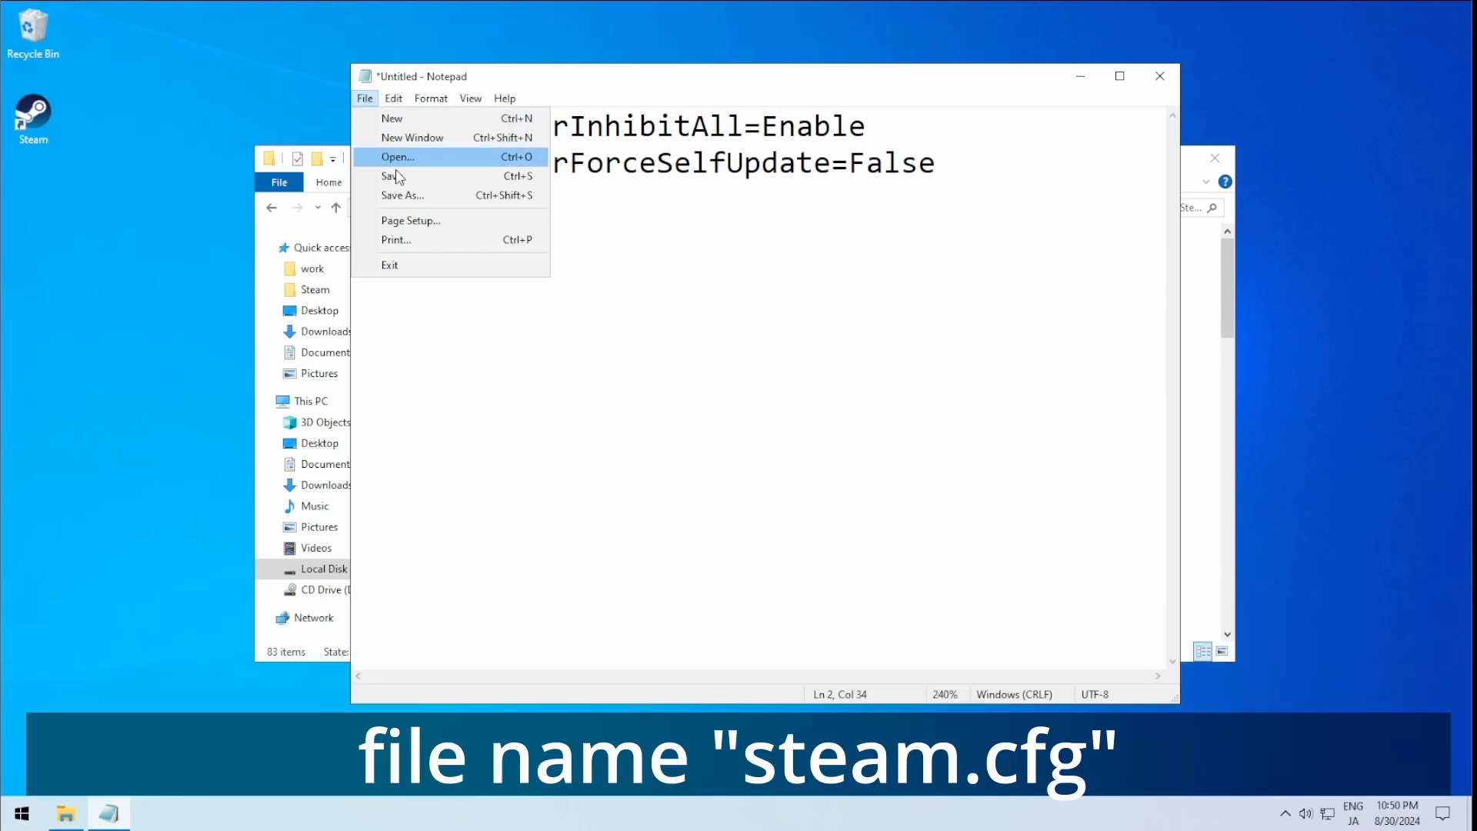
{"action": "left_click", "coordinate": [402, 195]}
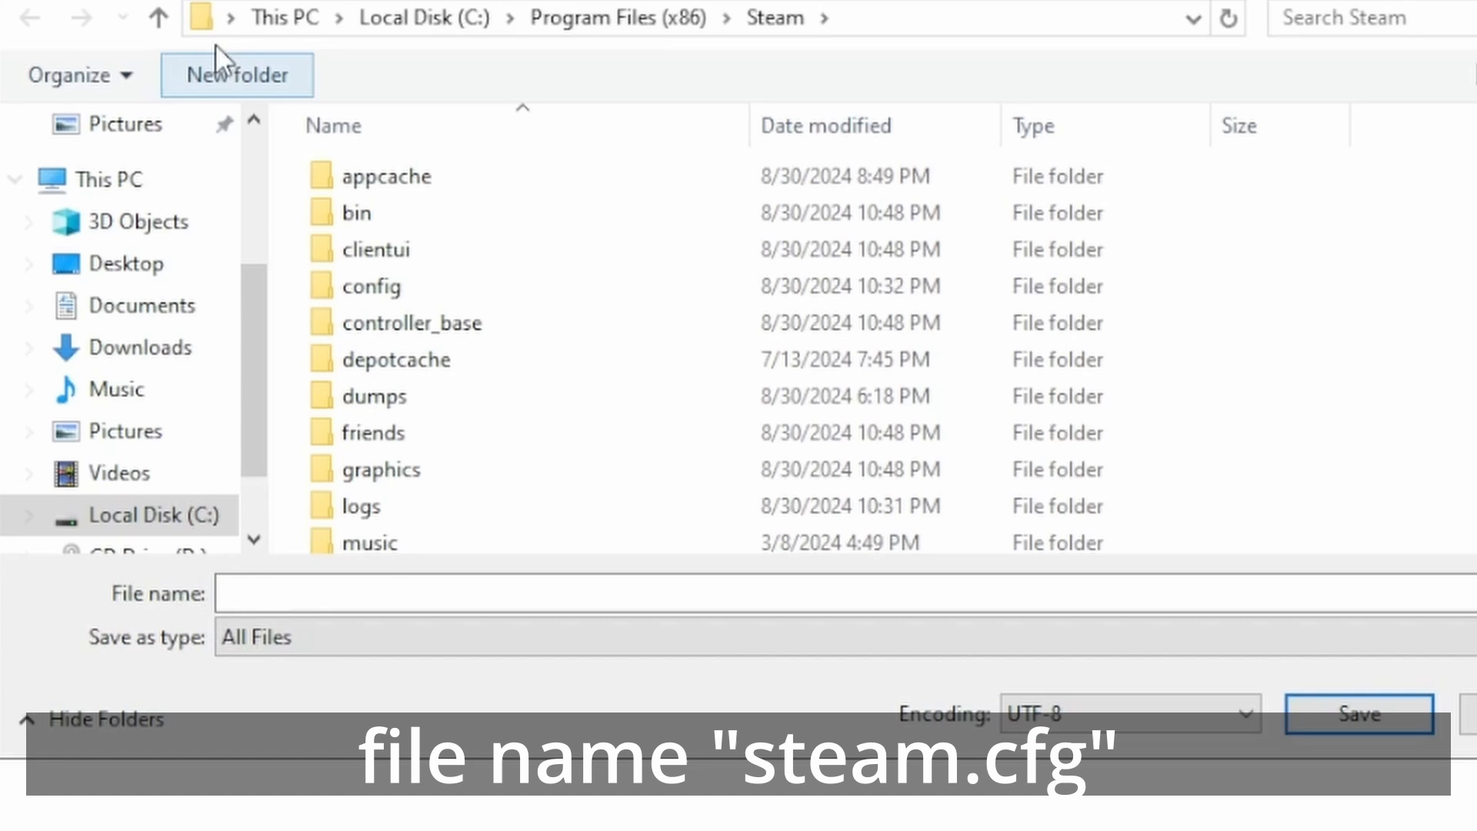
{"action": "mouse_move", "coordinate": [775, 17]}
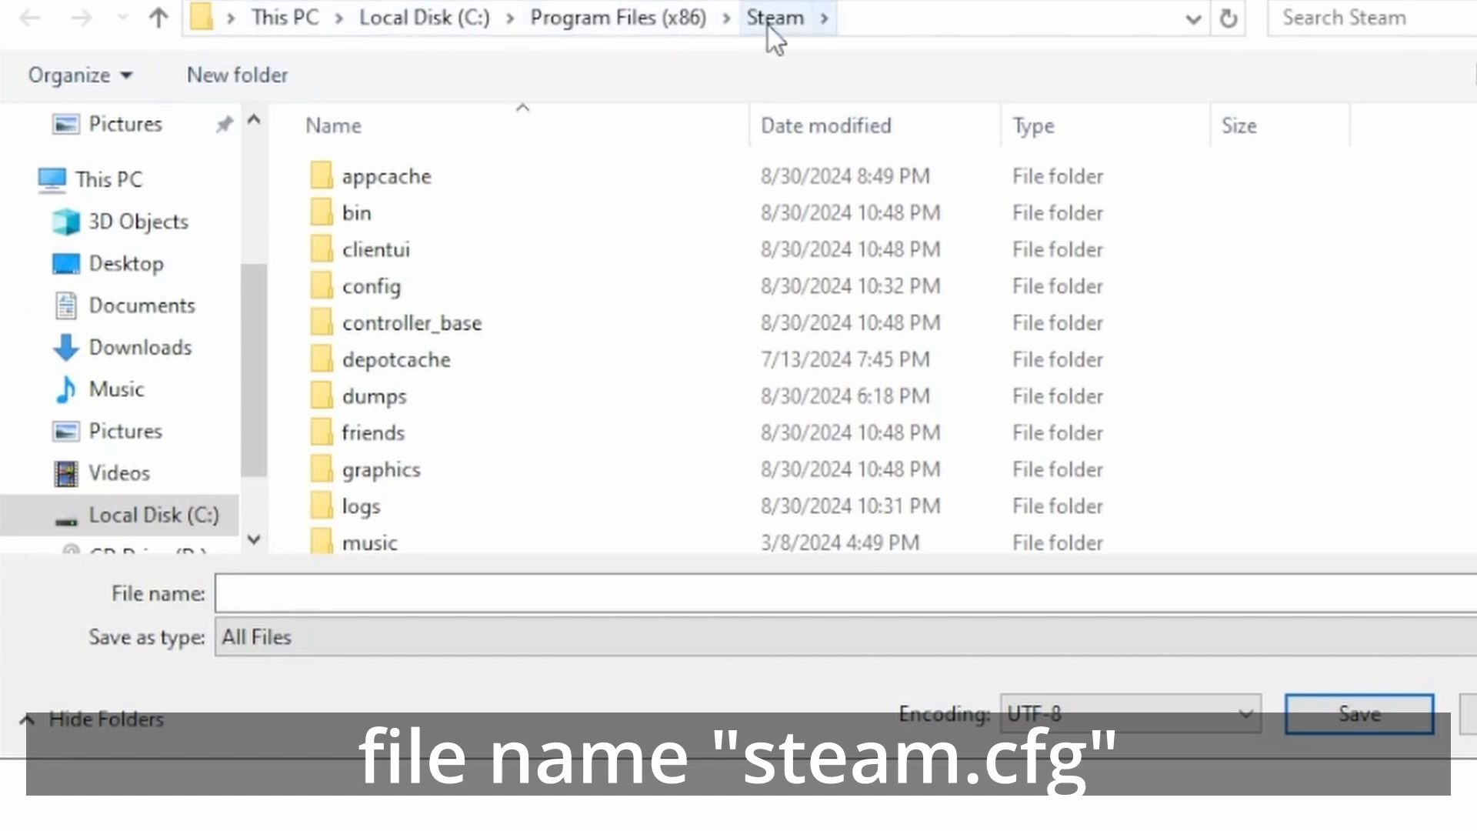
{"action": "type", "text": "steam.cfg"}
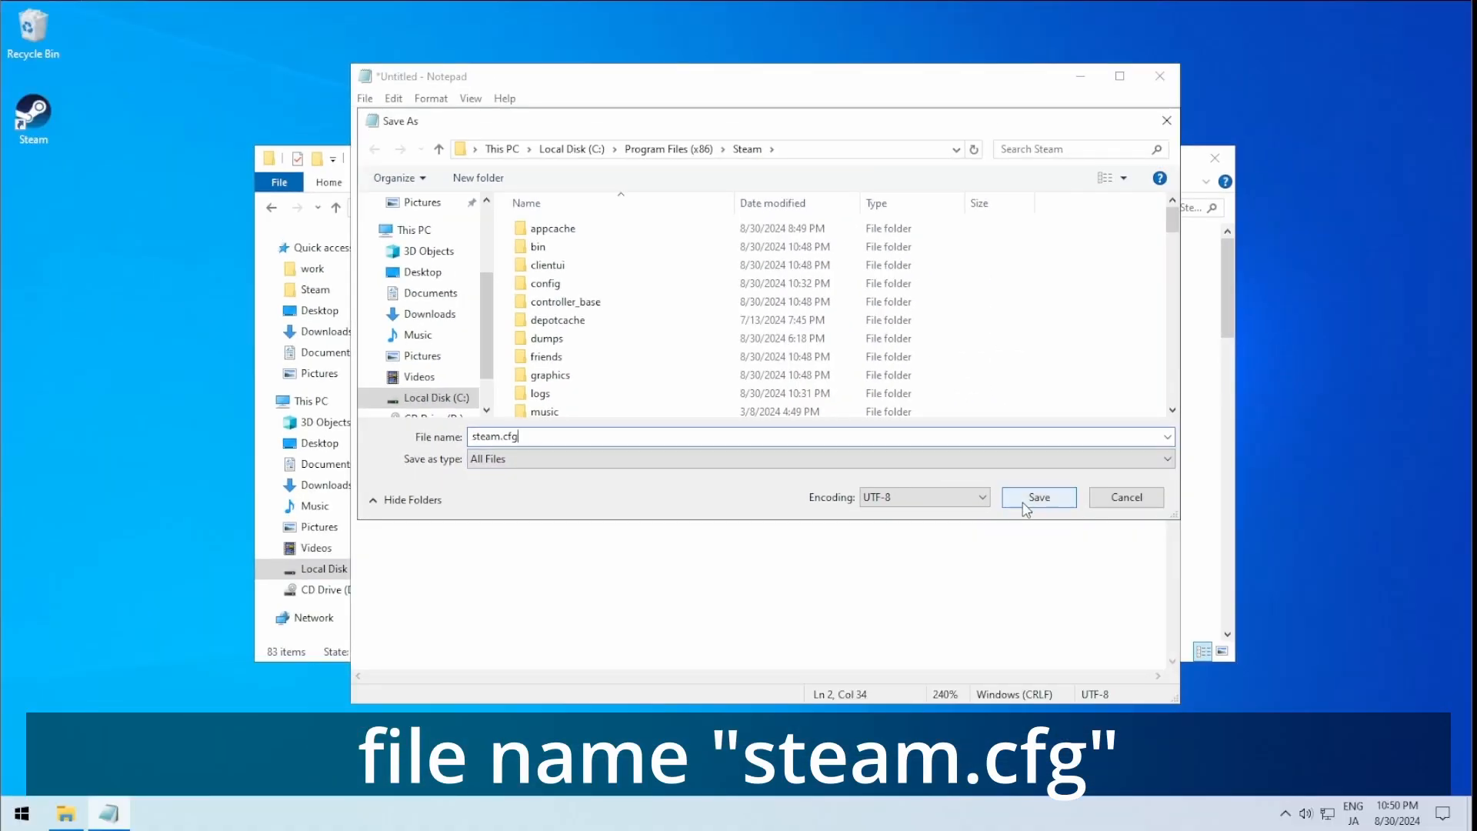
{"action": "left_click", "coordinate": [1037, 498]}
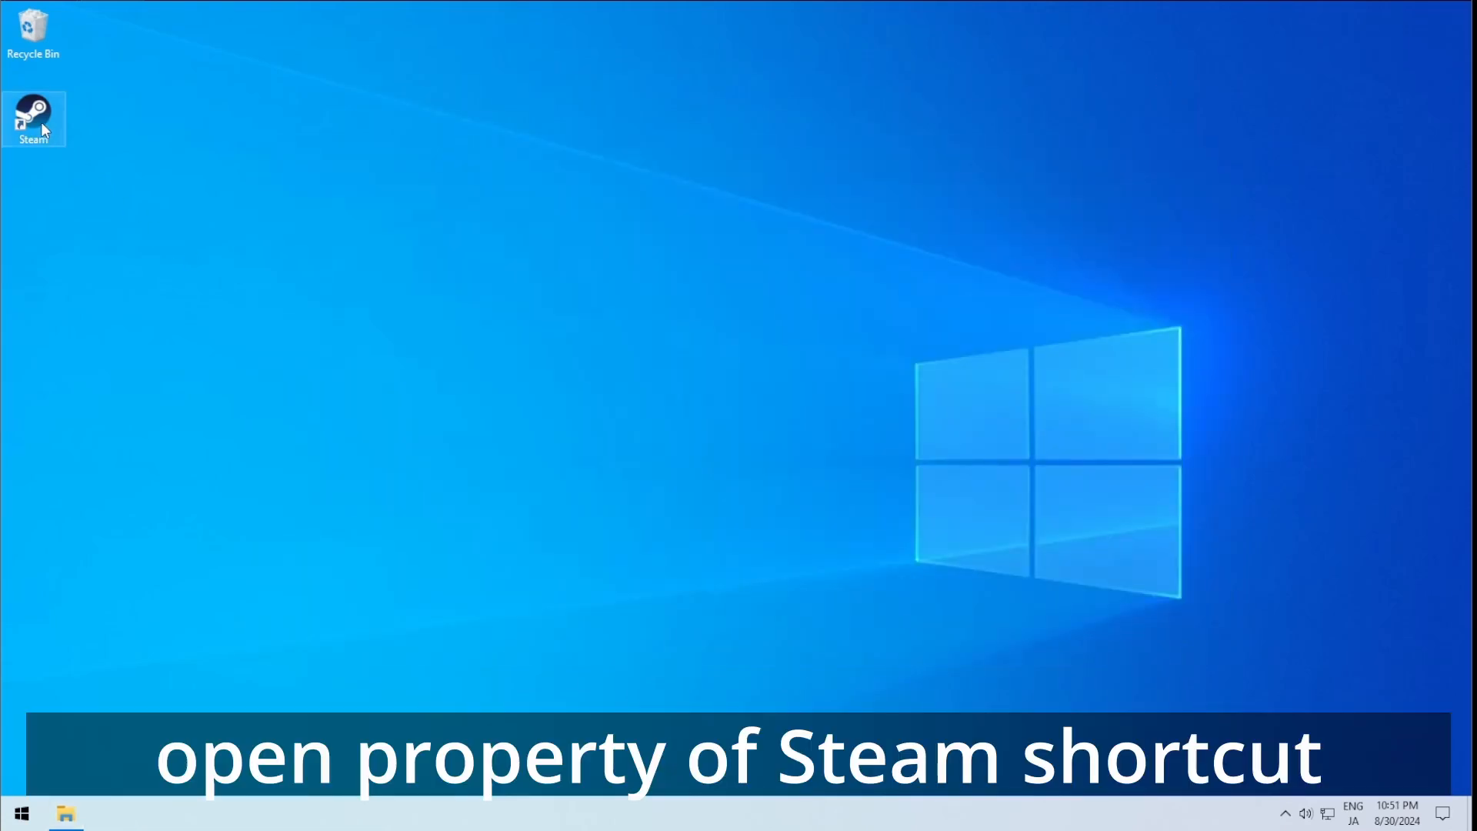
Append -vgui -no-browser +open steam://open/minigameslist to the Steam shortcut's Target.
{"action": "right_click", "coordinate": [33, 117]}
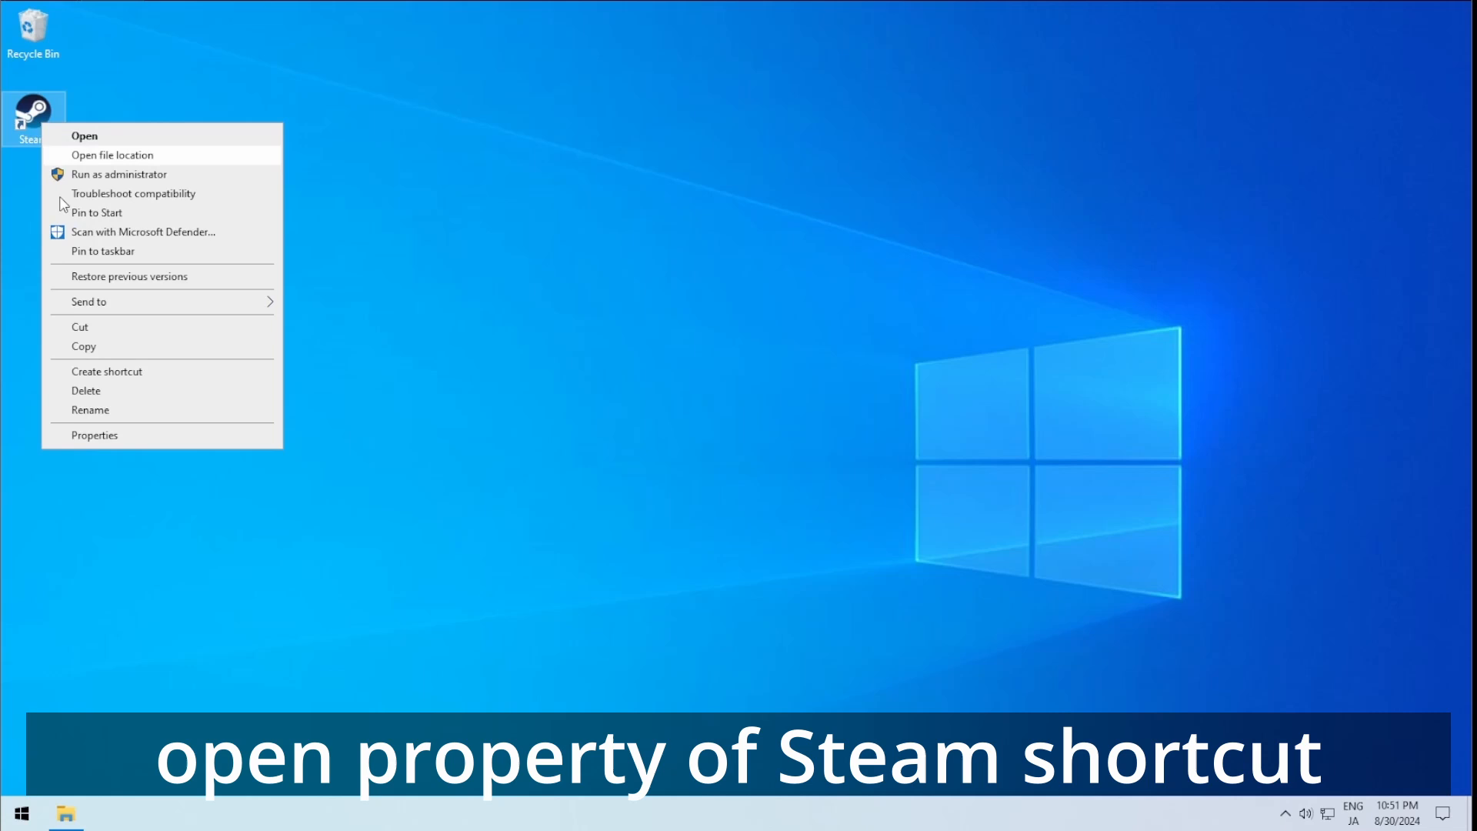
{"action": "left_click", "coordinate": [93, 434]}
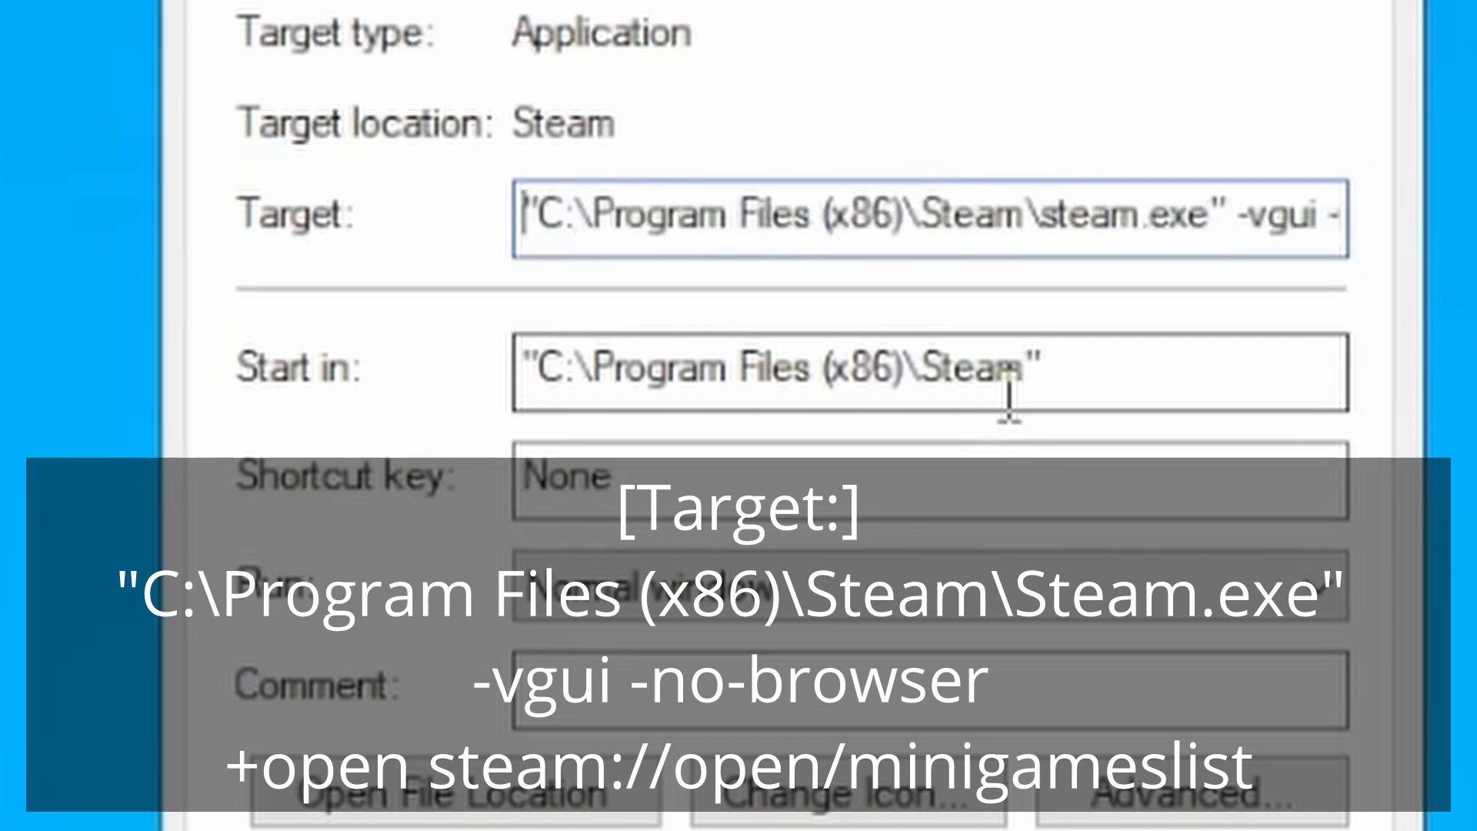
{"action": "left_click", "coordinate": [952, 215]}
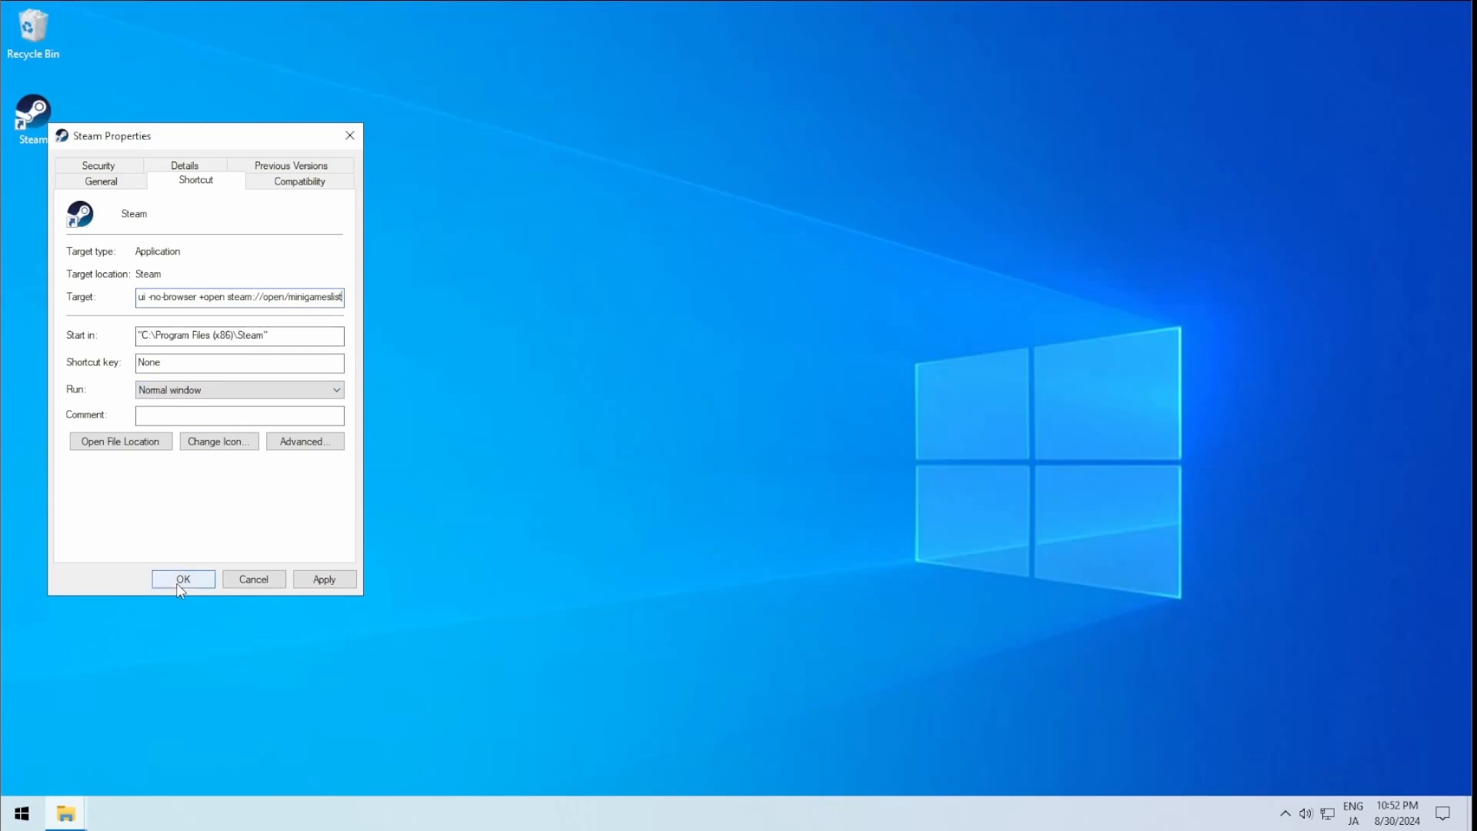
{"action": "left_click", "coordinate": [183, 578]}
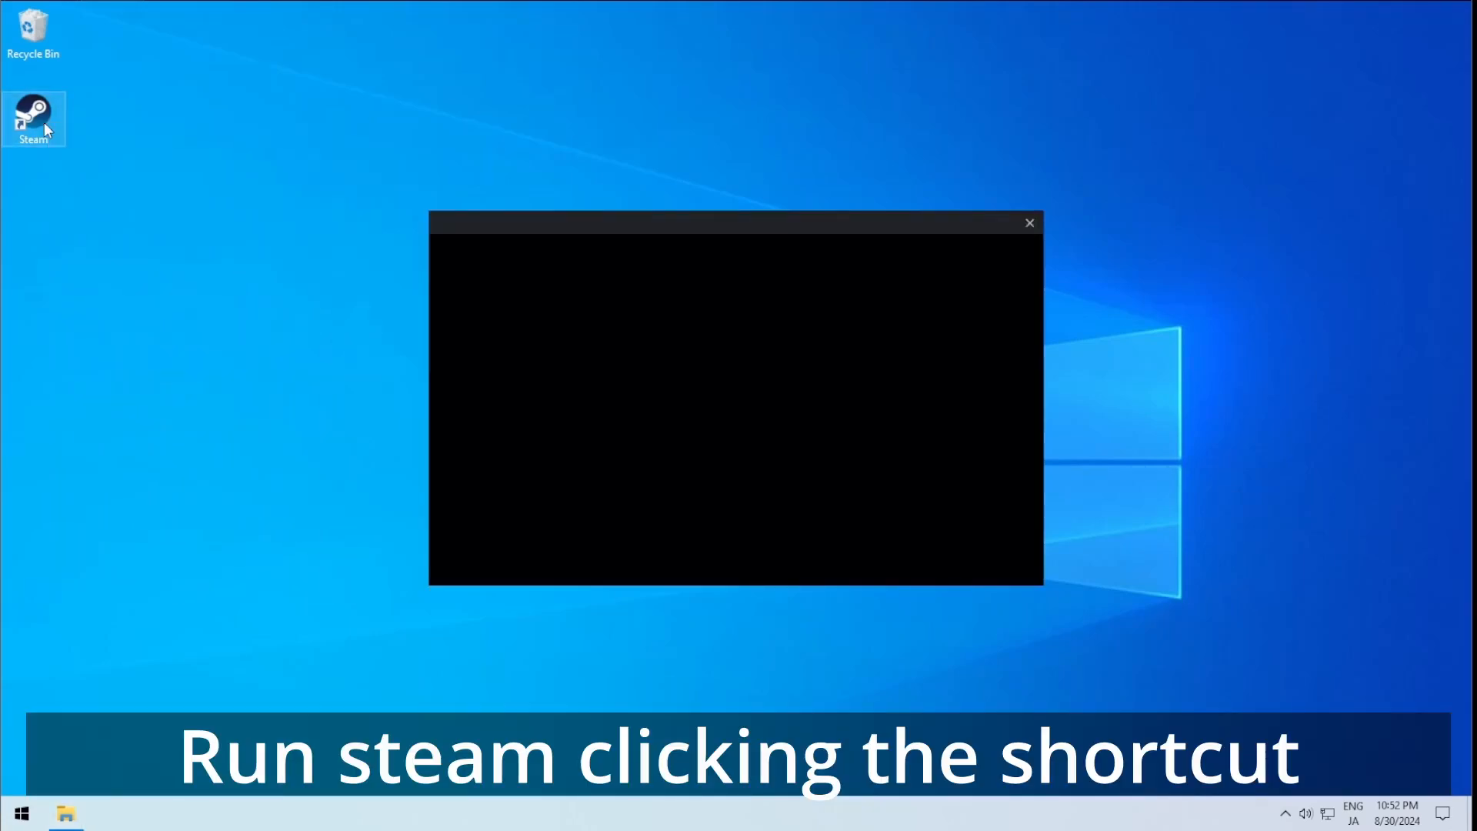
Launch the modified shortcut and uncheck 'Run Steam when my computer starts' in Settings.
{"action": "double_click", "coordinate": [33, 113]}
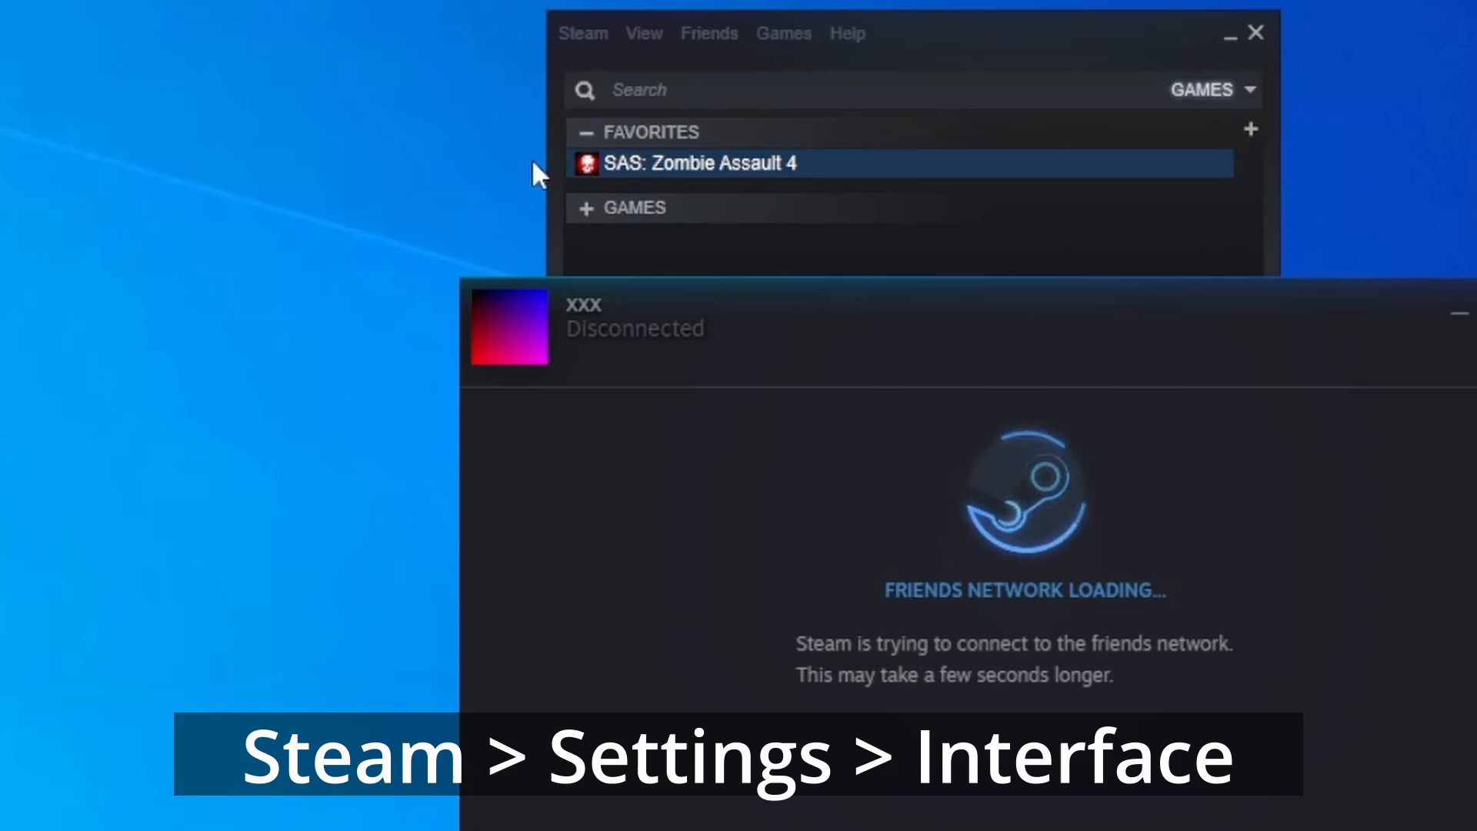
{"action": "left_click", "coordinate": [582, 33]}
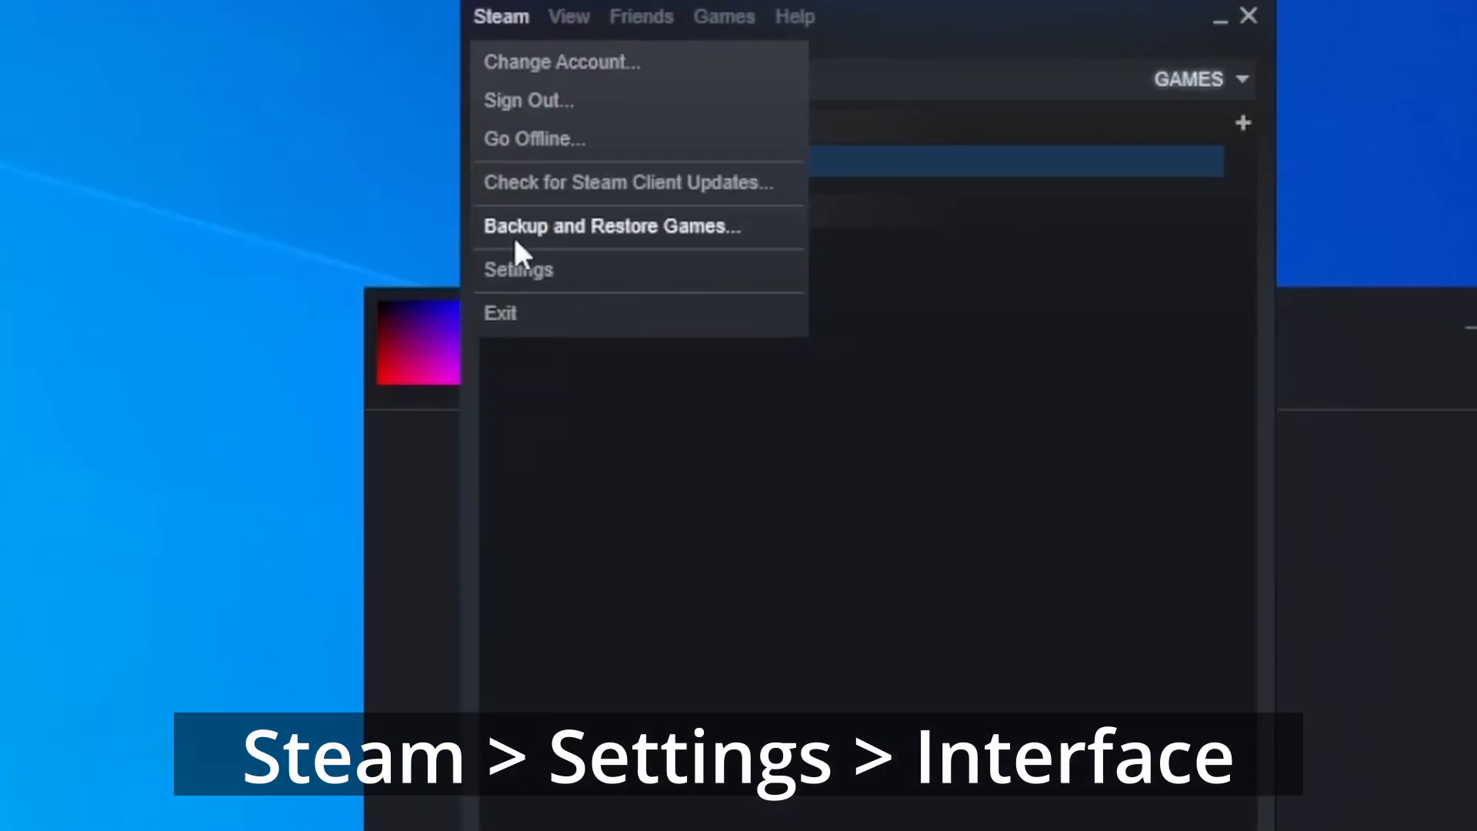
{"action": "left_click", "coordinate": [518, 270]}
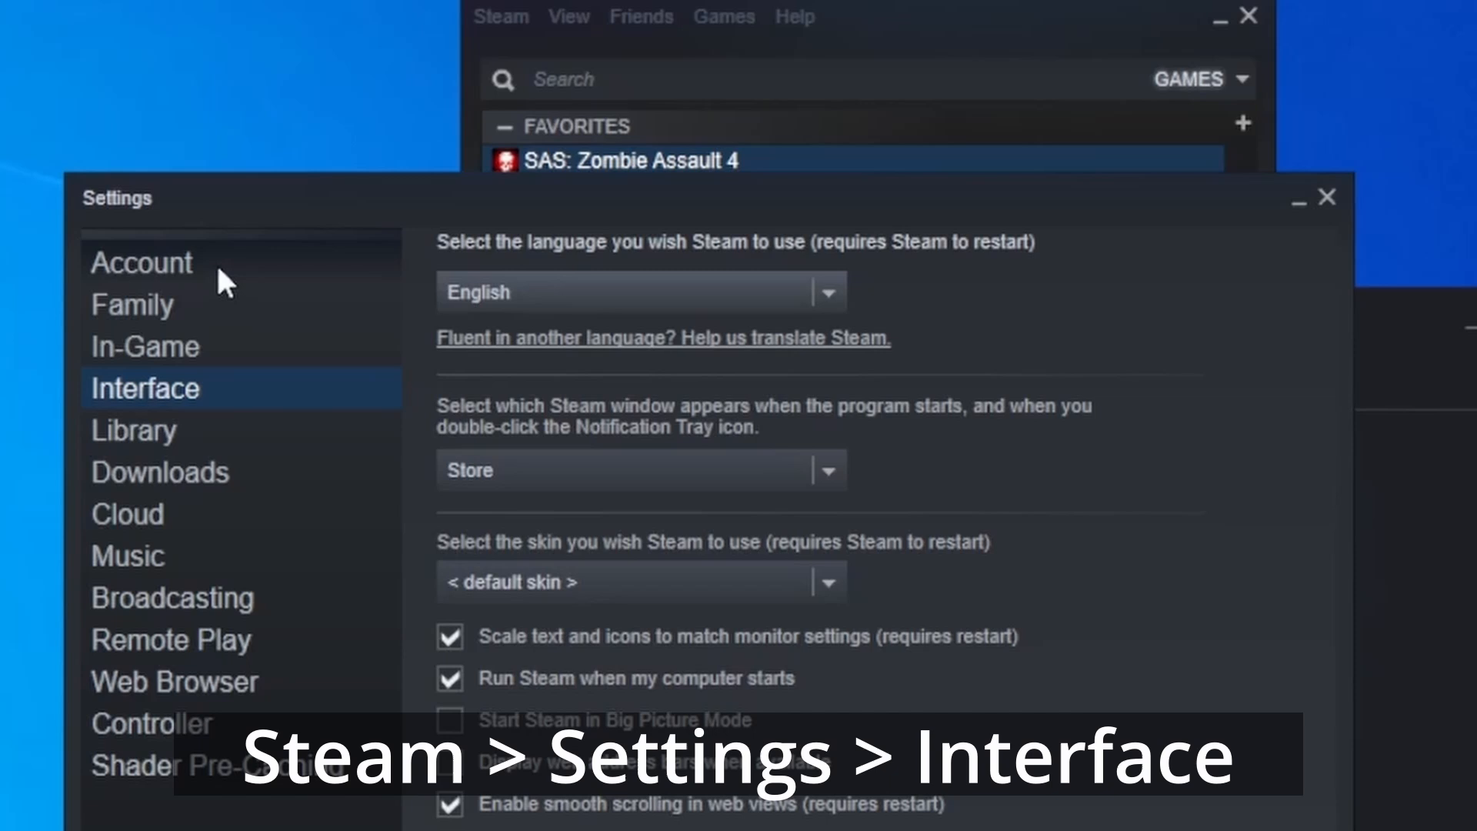
{"action": "mouse_move", "coordinate": [201, 276]}
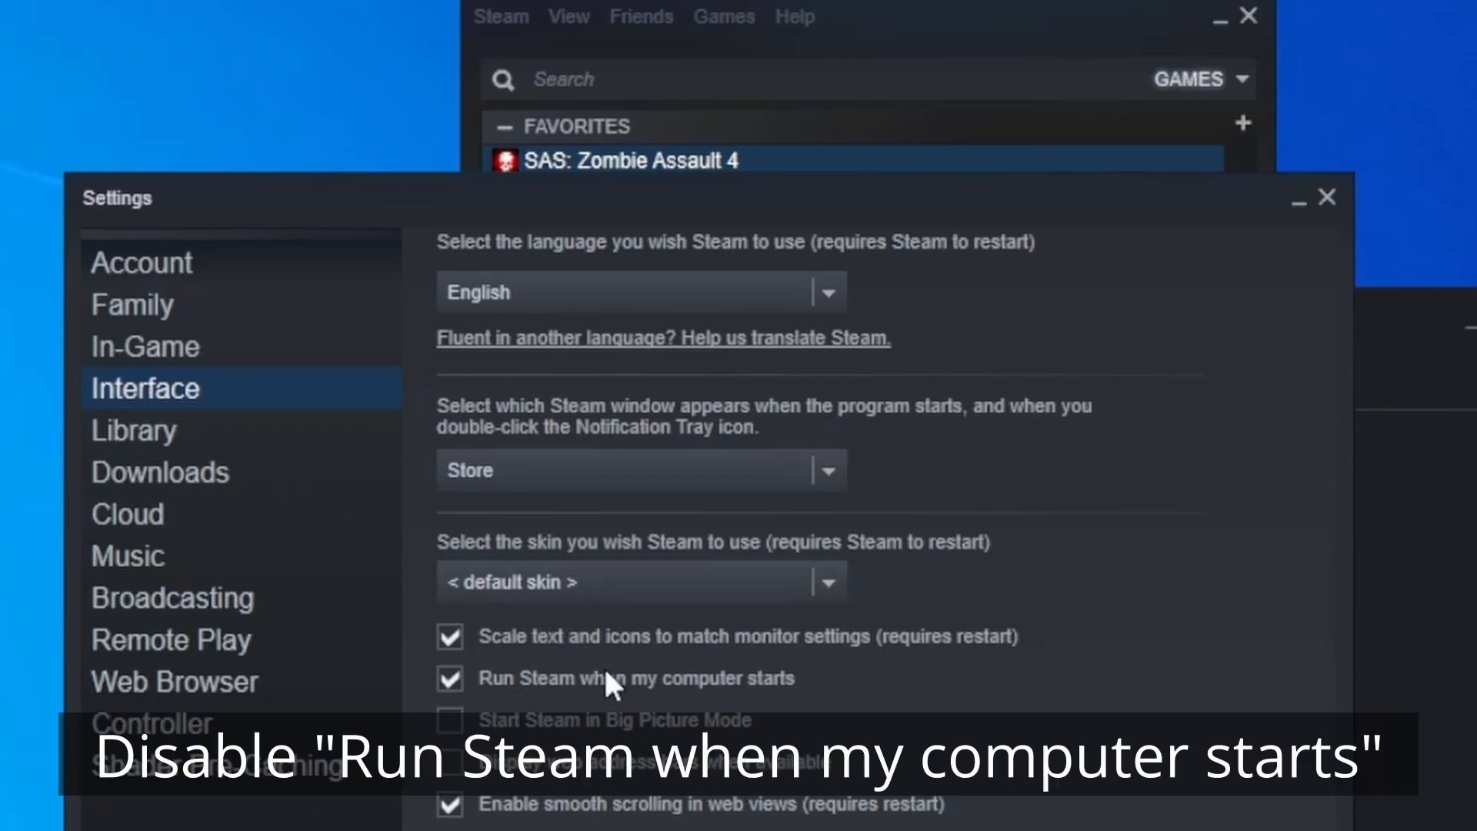
{"action": "left_click", "coordinate": [450, 678]}
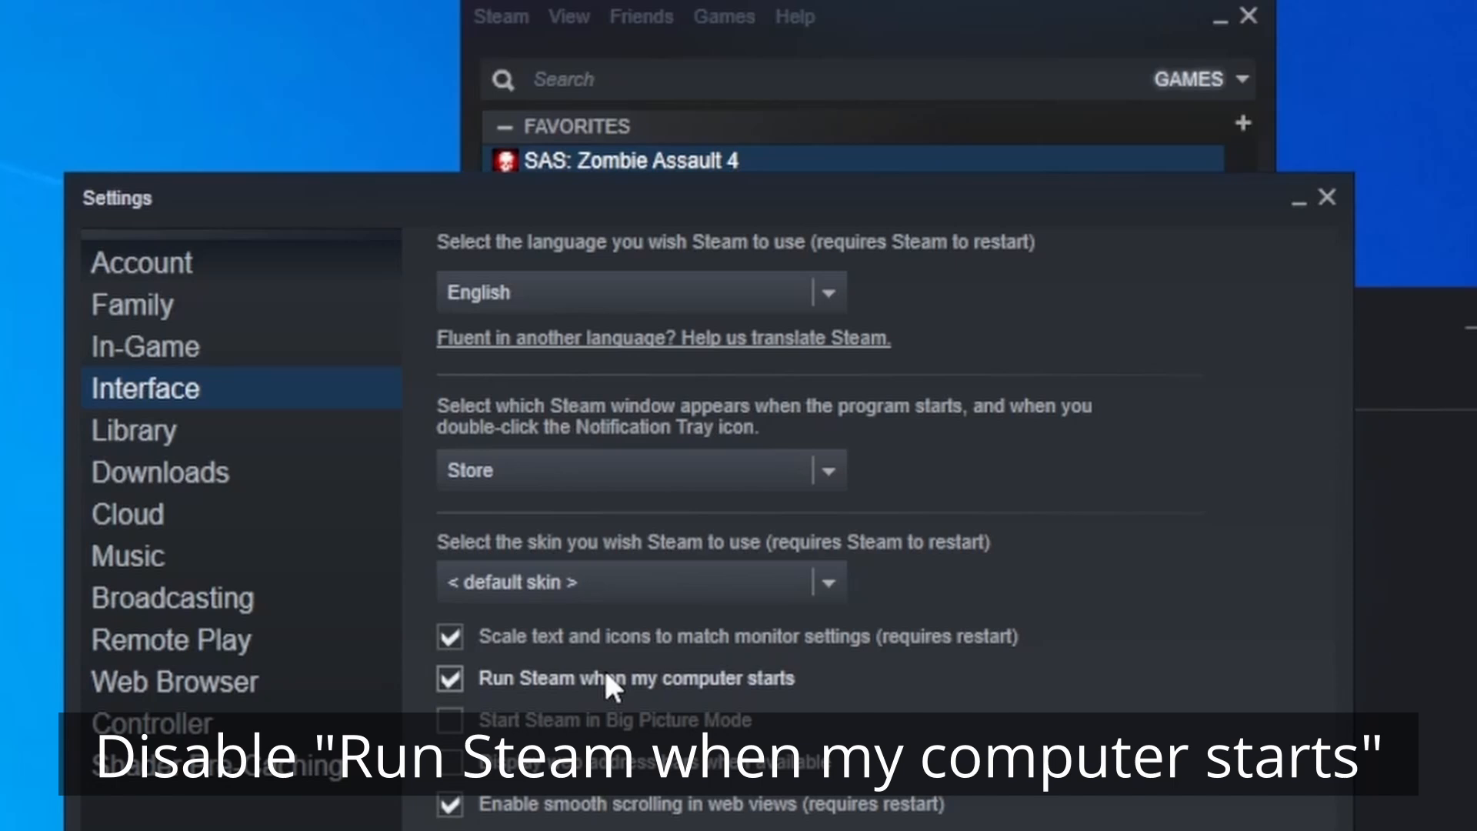
{"action": "left_click", "coordinate": [450, 679]}
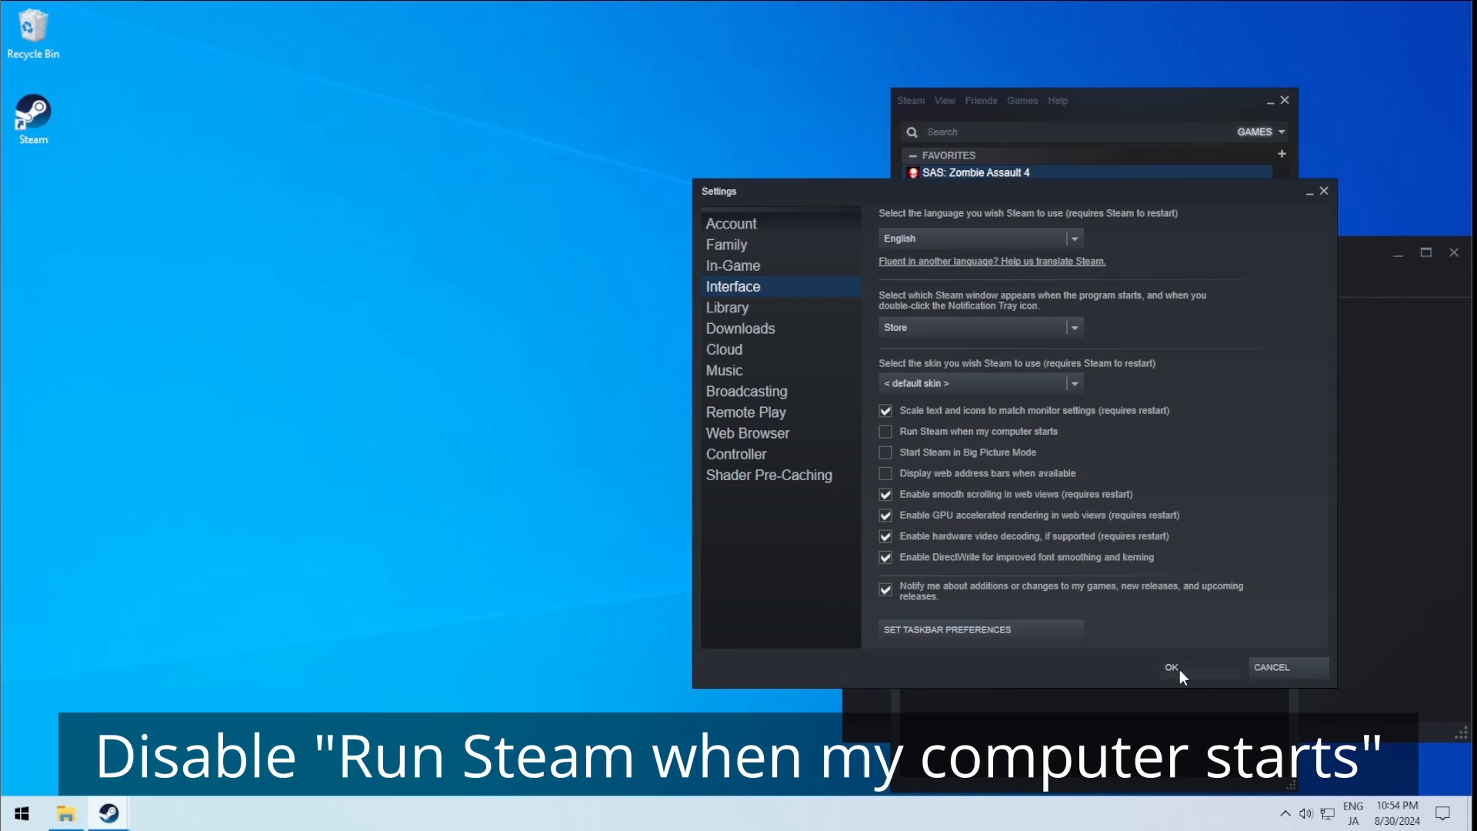
{"action": "left_click", "coordinate": [1171, 668]}
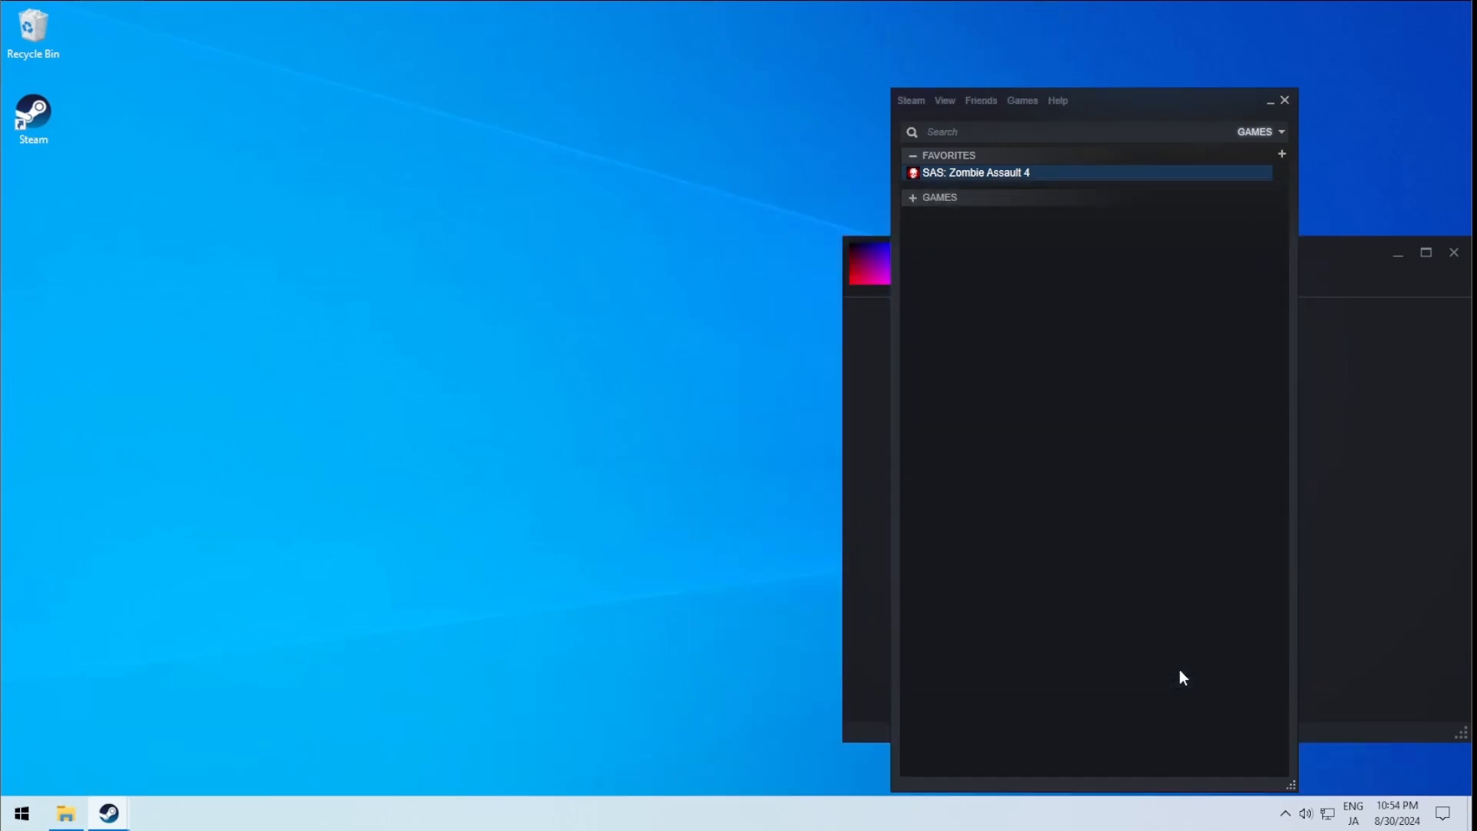